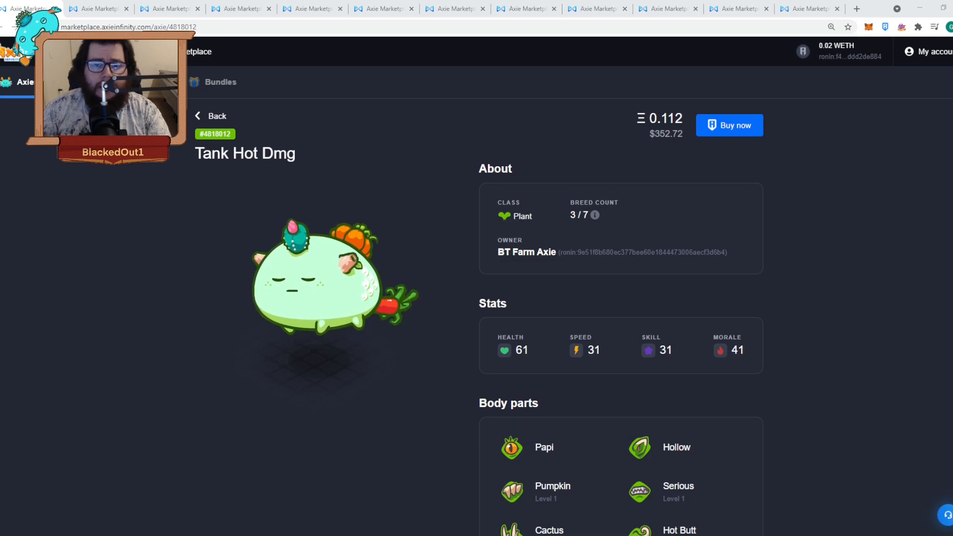
Step: Scroll down through the currently open axie listing
scroll(down, 3)
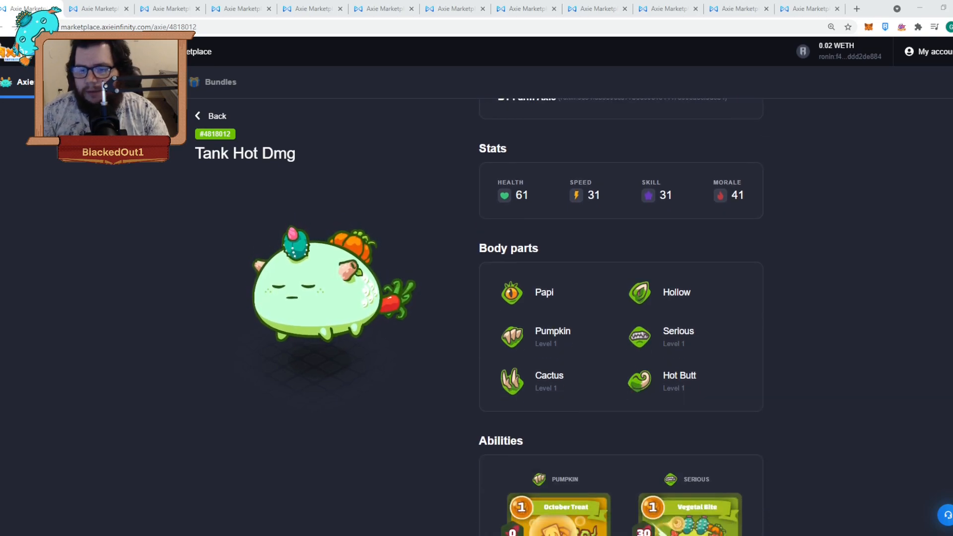
scroll(down, 3)
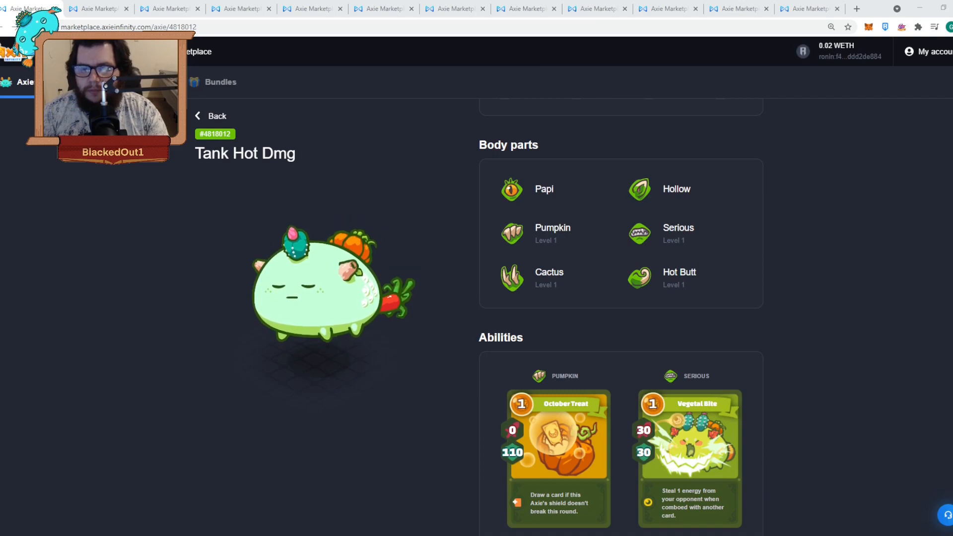
scroll(down, 3)
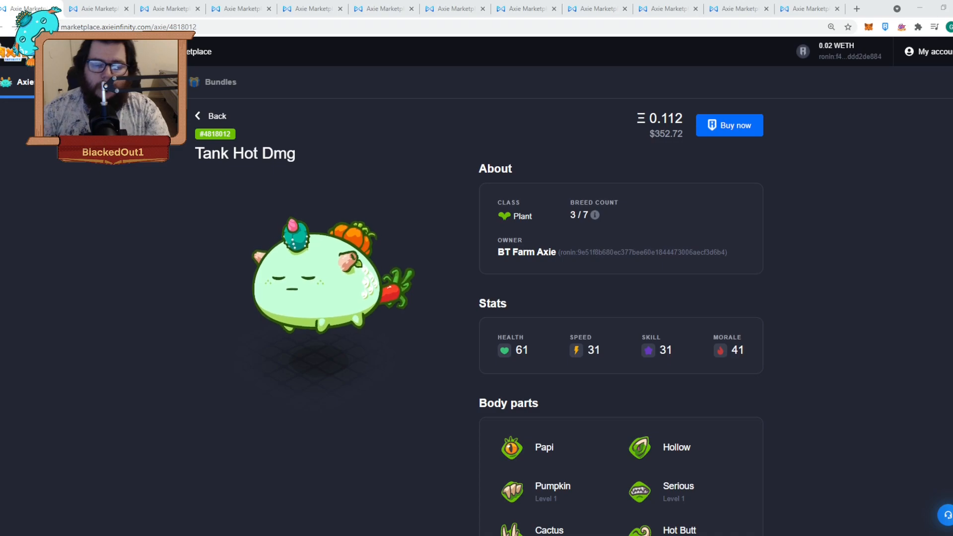
scroll(down, 3)
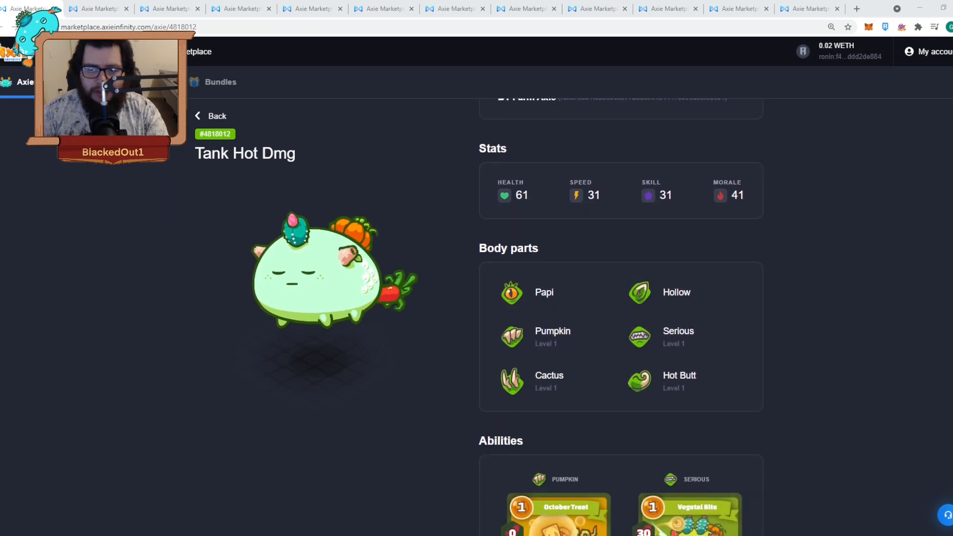
scroll(down, 3)
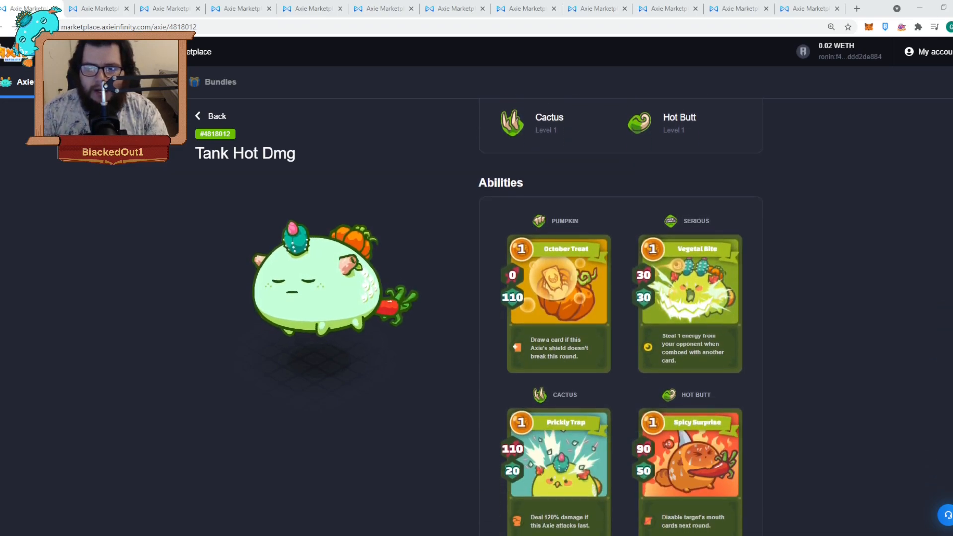
scroll(down, 3)
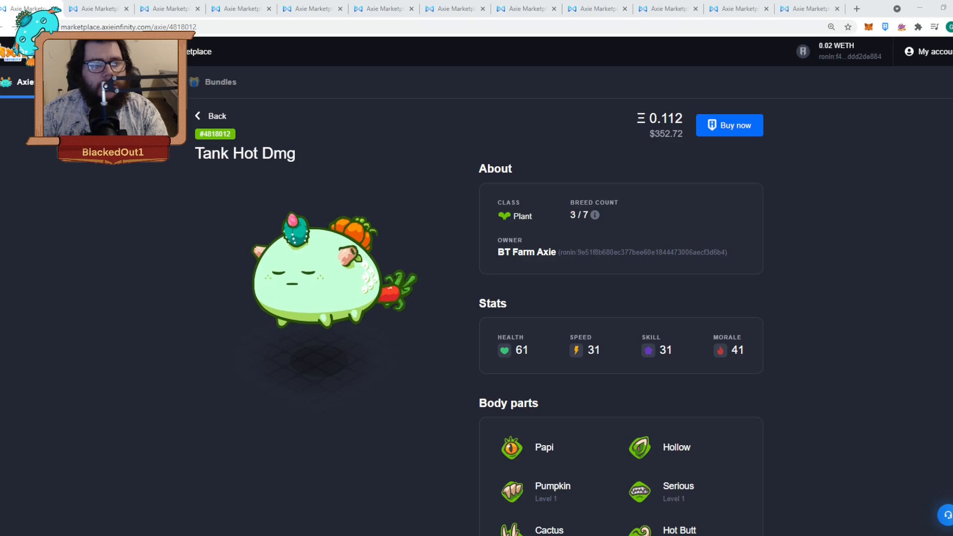
Step: Switch to Beast Axie #4817472's listing and scroll down through its stats and abilities
click(97, 8)
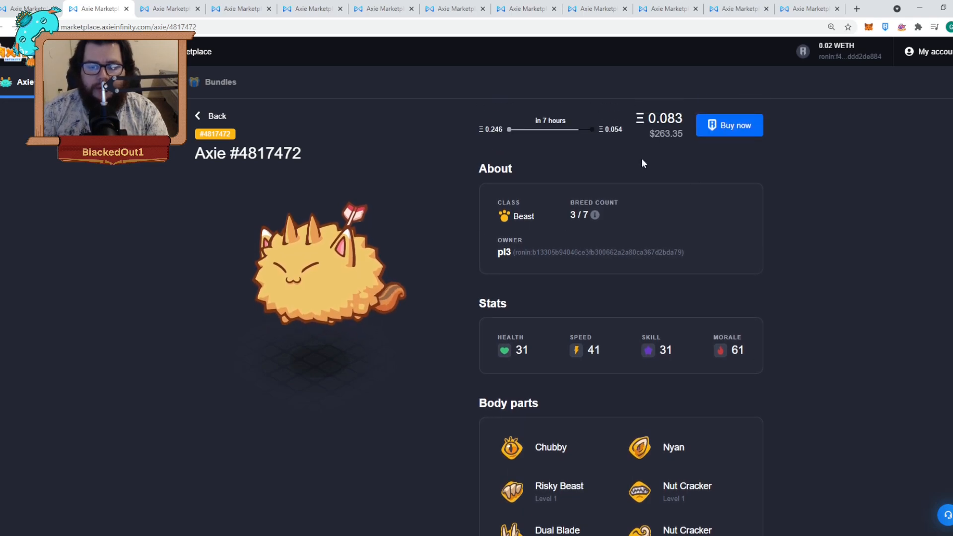
scroll(down, 3)
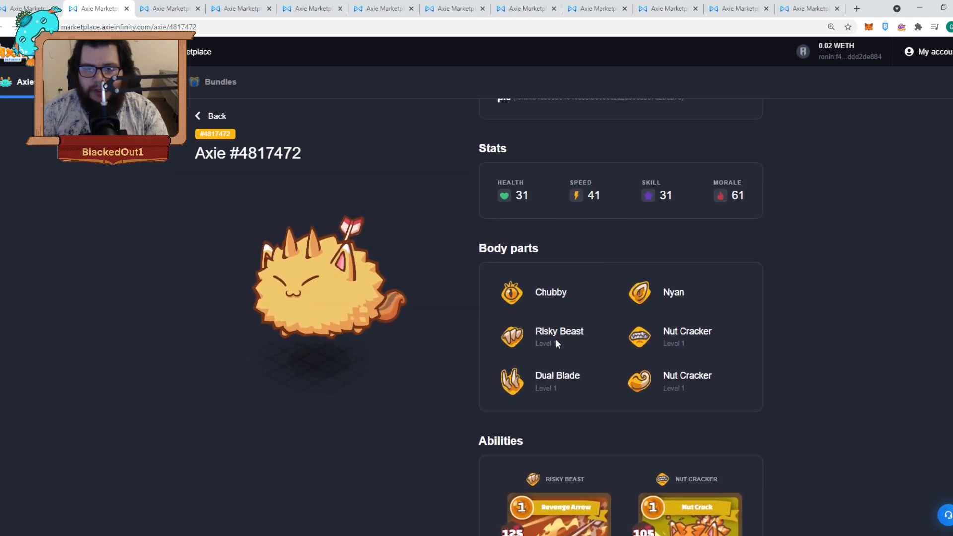
mouse_move(554, 397)
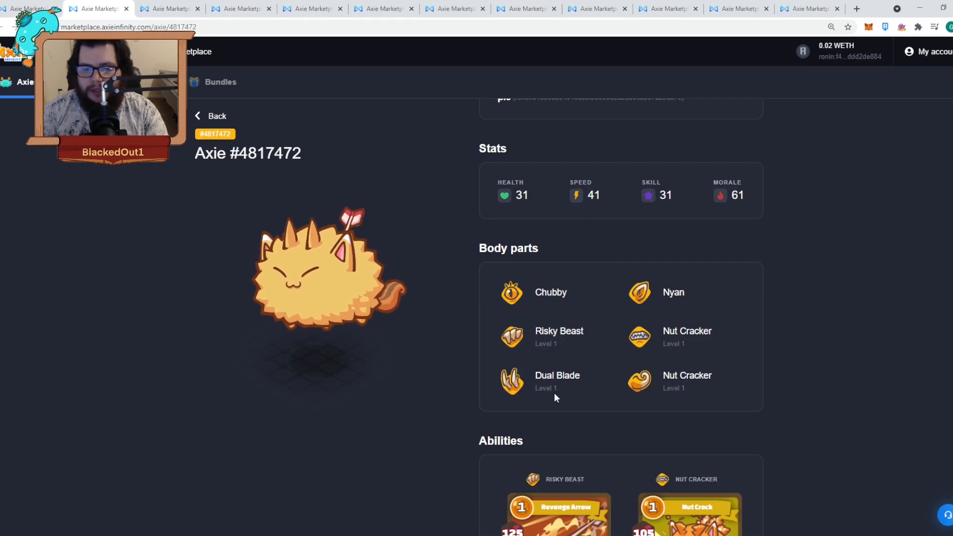
scroll(down, 3)
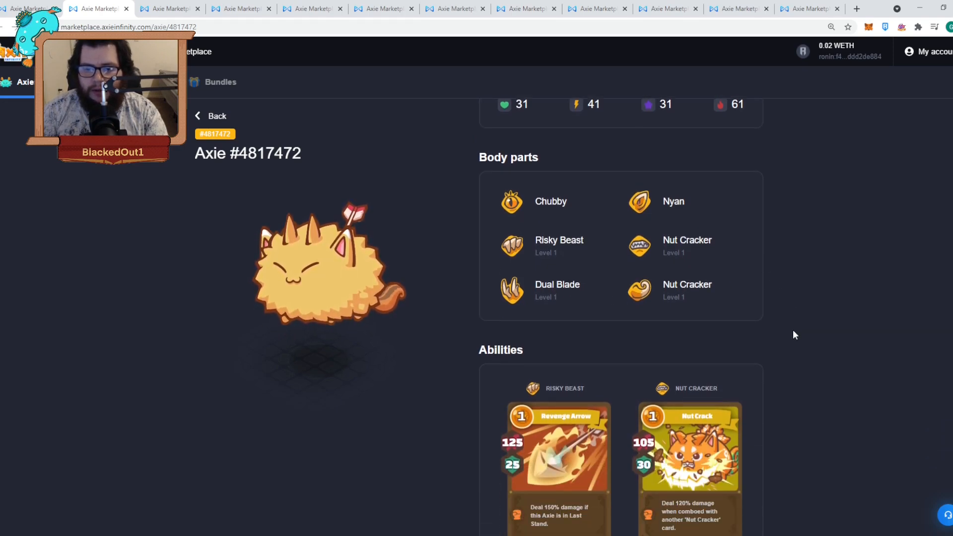
scroll(down, 3)
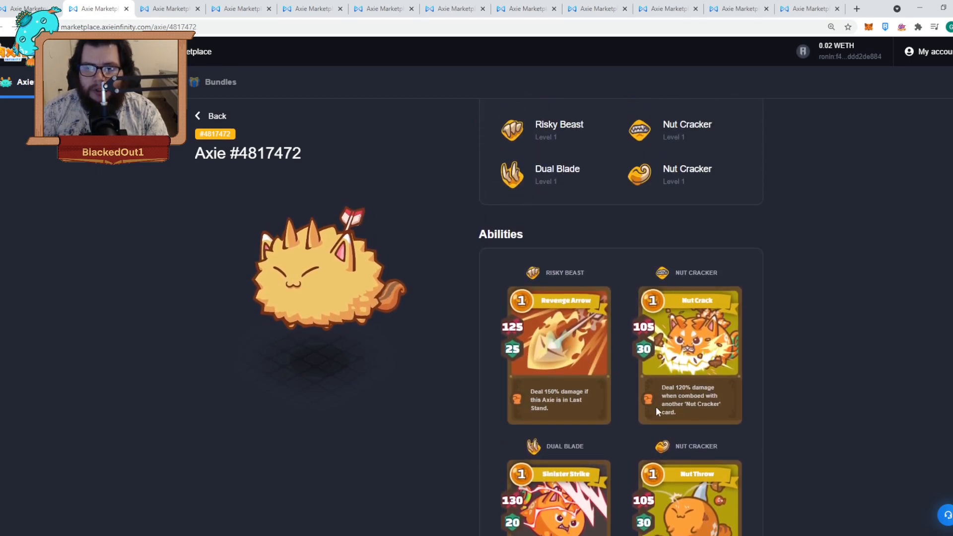
scroll(down, 3)
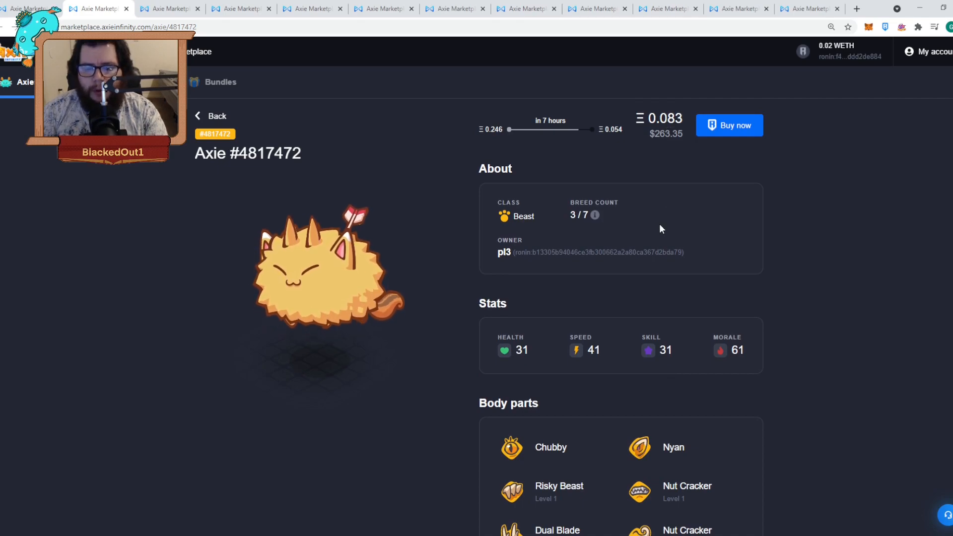
Step: Open Axie #4809954's listing, scroll to its four ability cards, and return to it
click(169, 9)
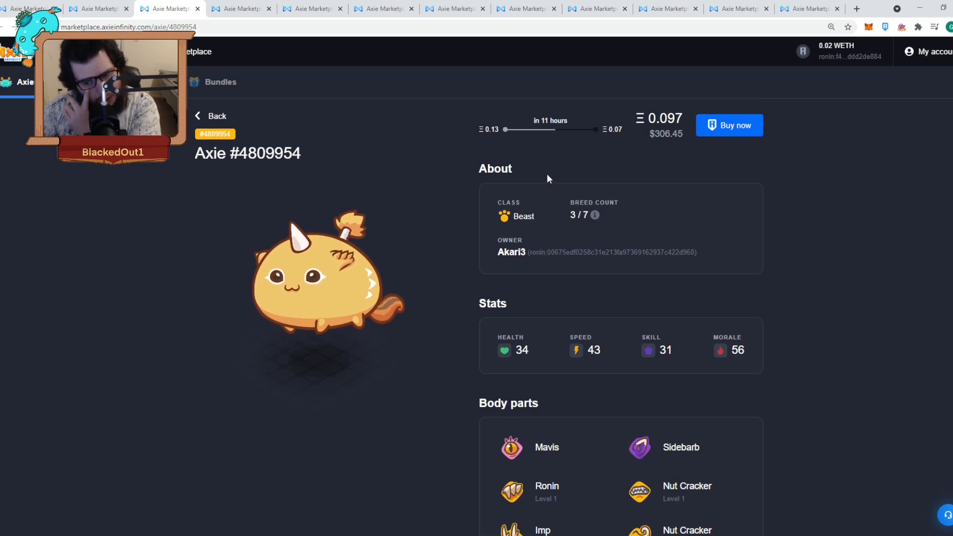
scroll(down, 3)
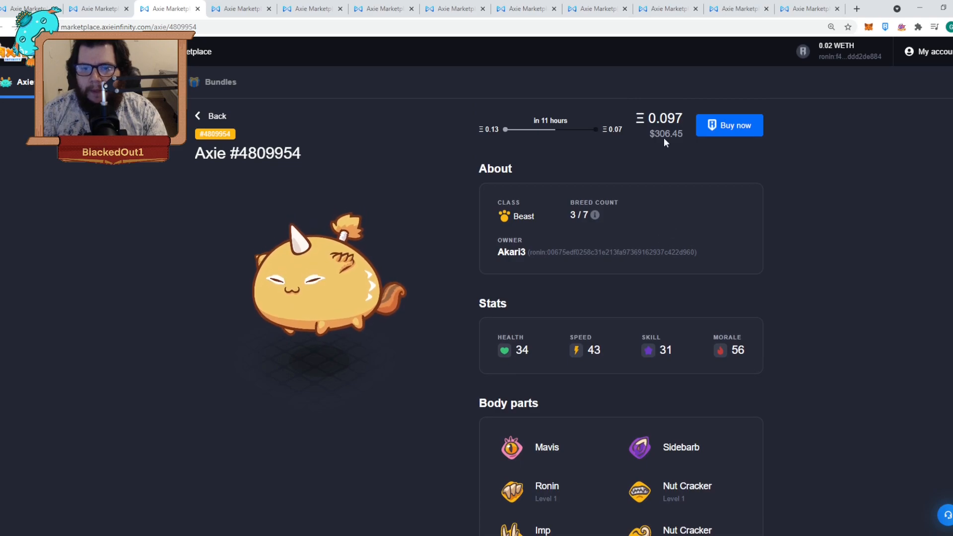
scroll(down, 3)
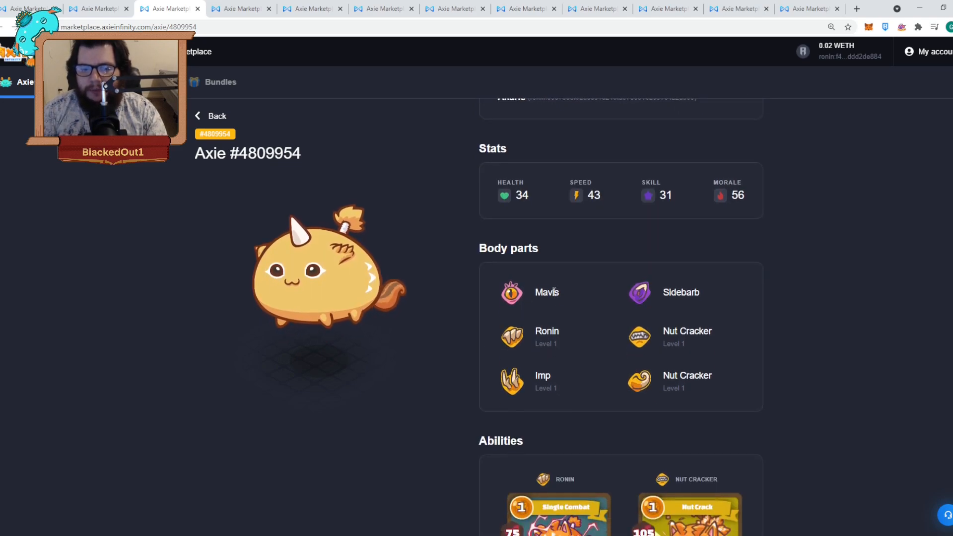
scroll(down, 3)
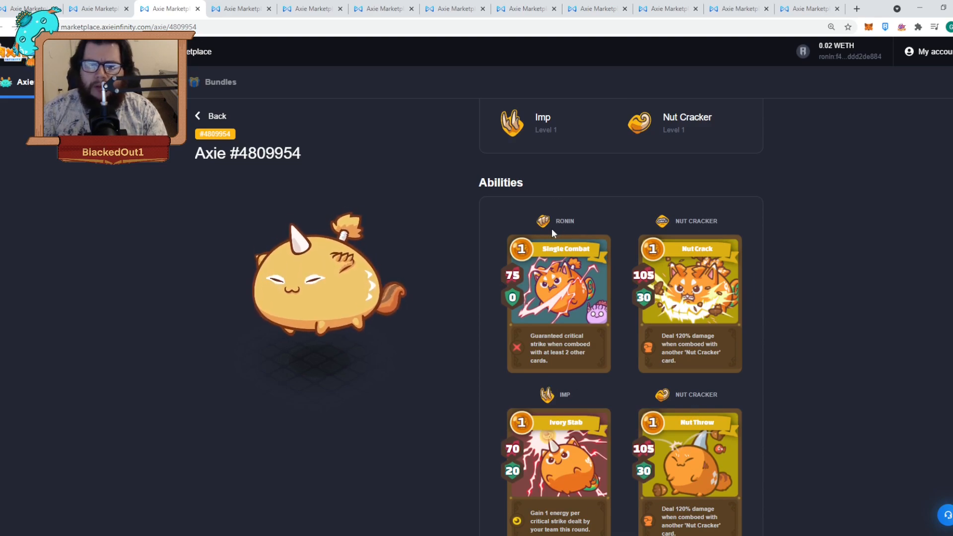
scroll(down, 3)
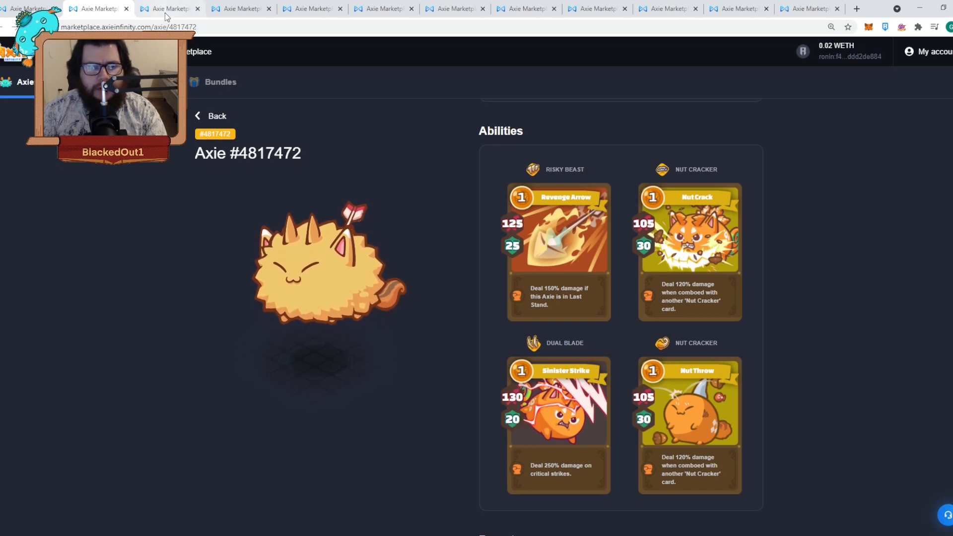
click(170, 8)
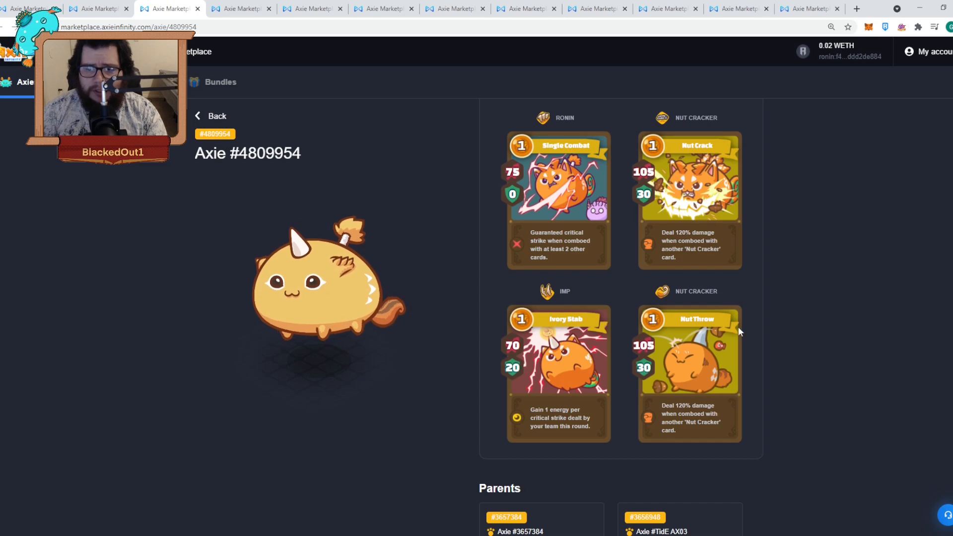
Step: Switch to Axie #4856420's listing and scroll down through its ability cards
click(240, 8)
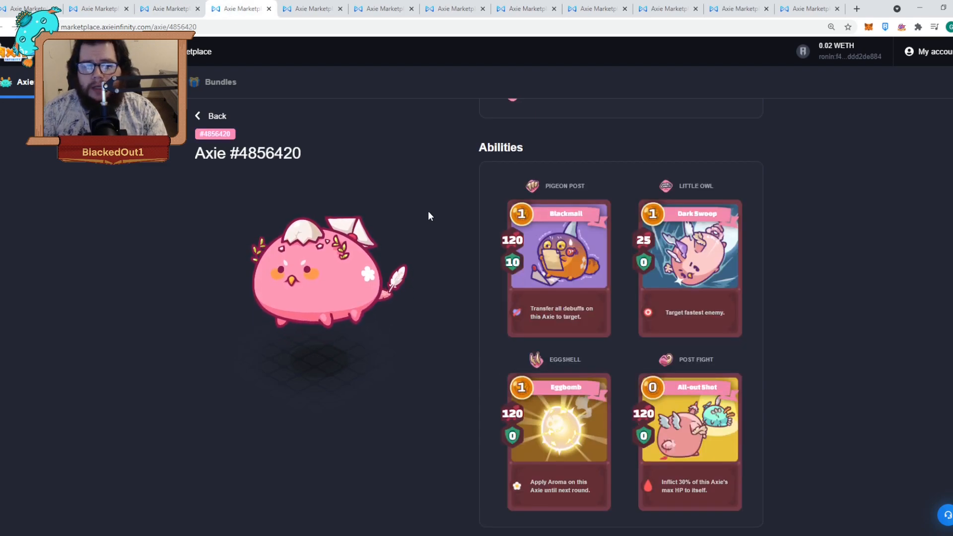
scroll(up, 3)
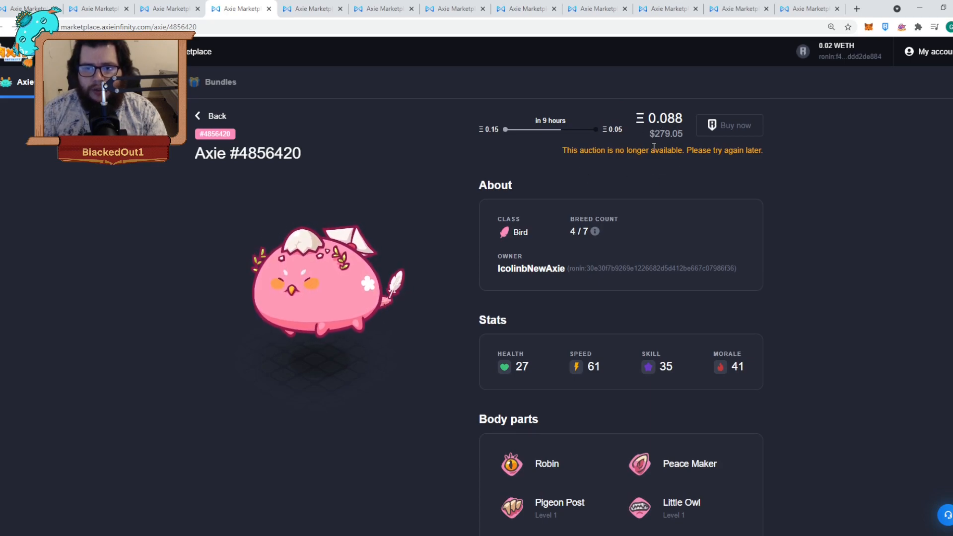
scroll(down, 3)
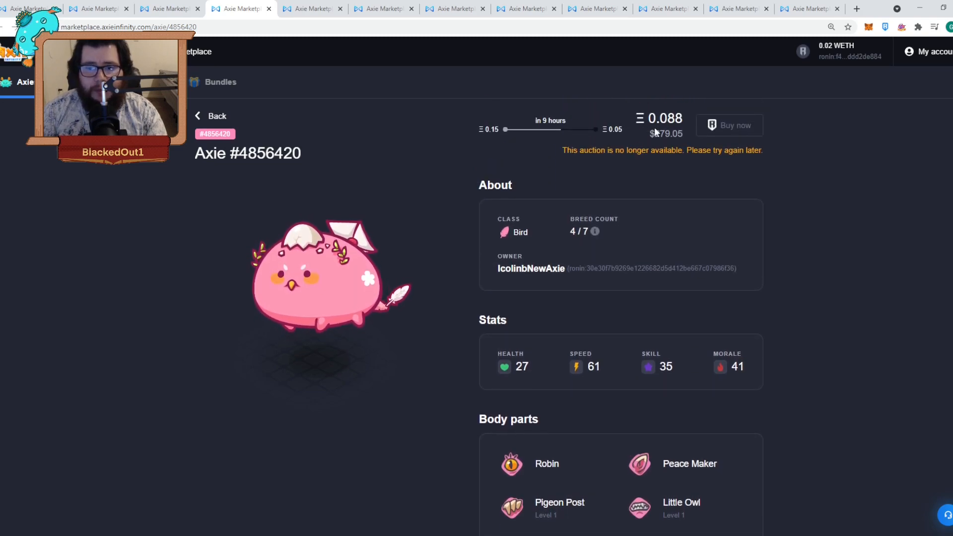
scroll(down, 3)
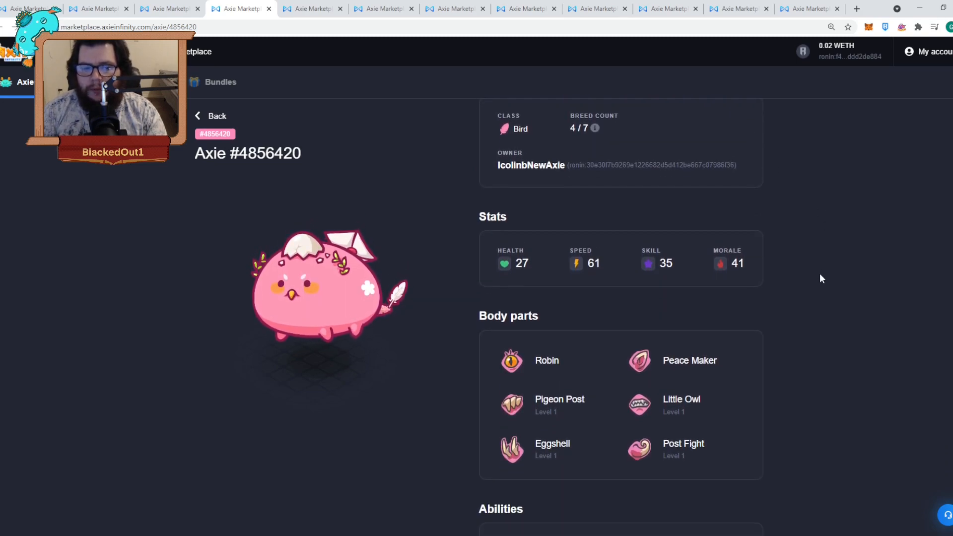
scroll(down, 3)
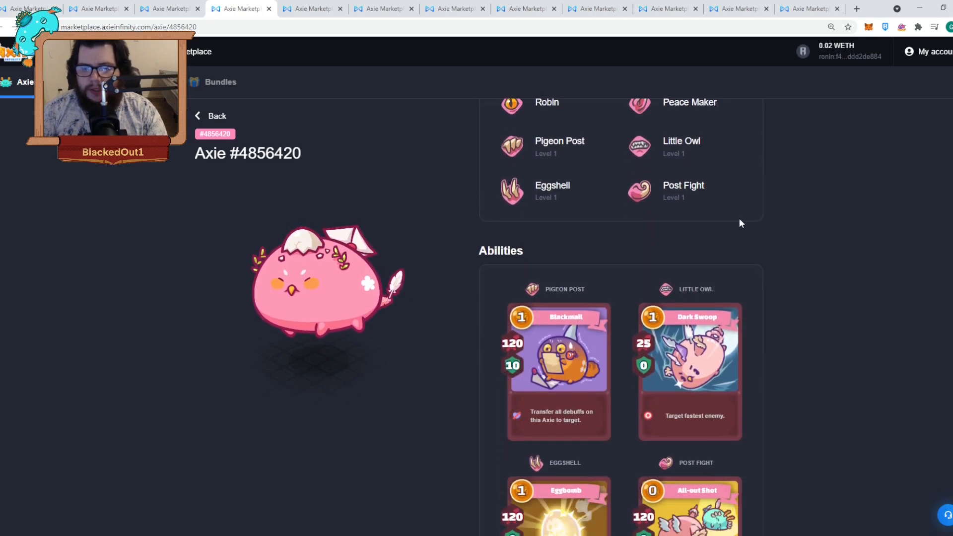
scroll(down, 3)
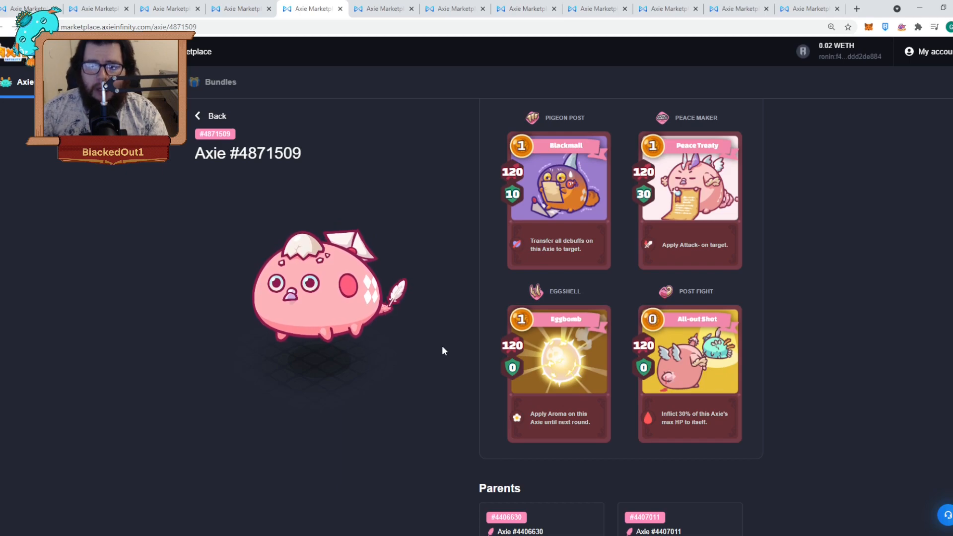
Step: Scroll through Axie #4871509's body parts and four ability cards
scroll(down, 3)
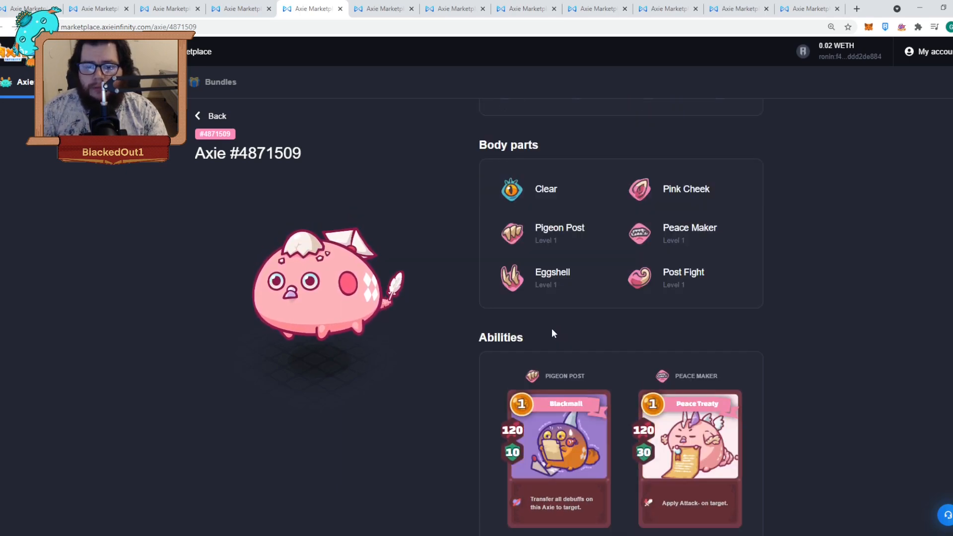
scroll(down, 3)
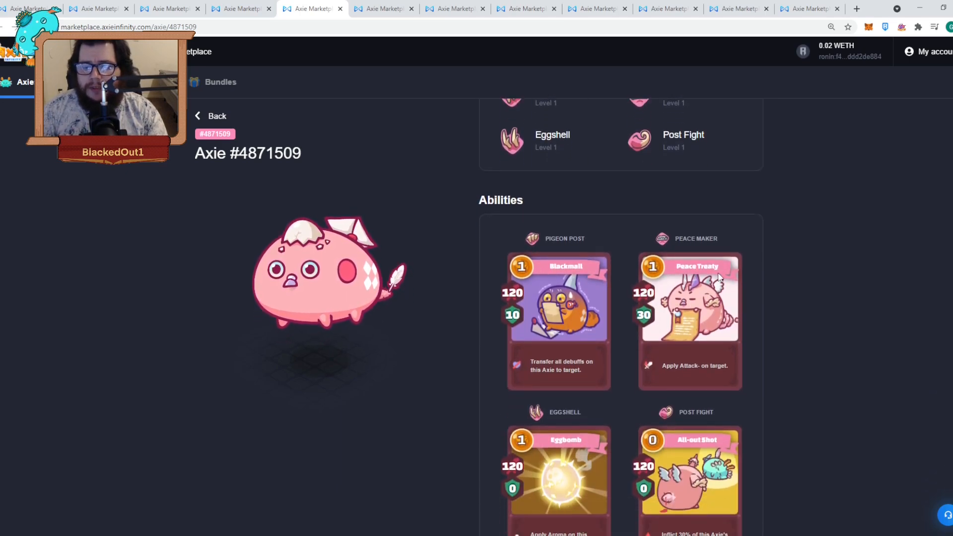
scroll(down, 3)
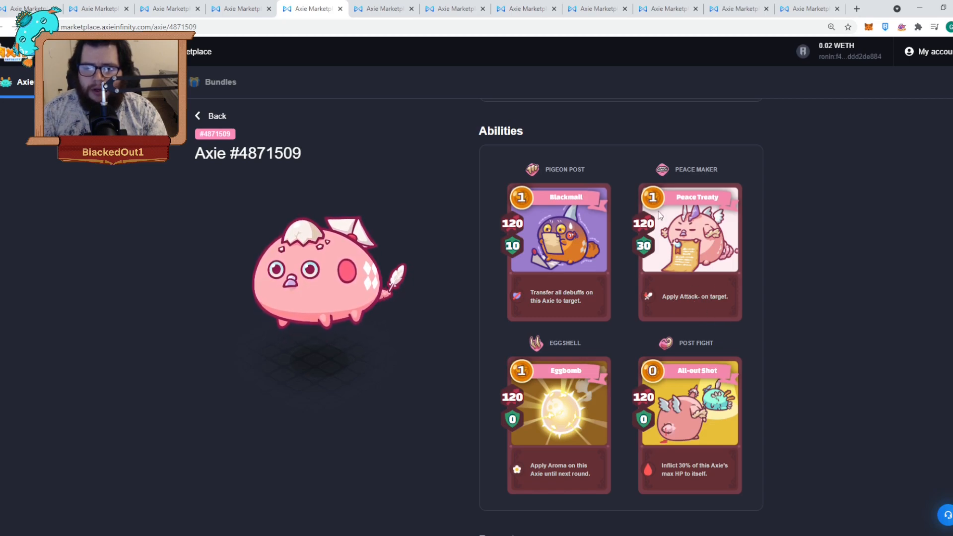
mouse_move(664, 295)
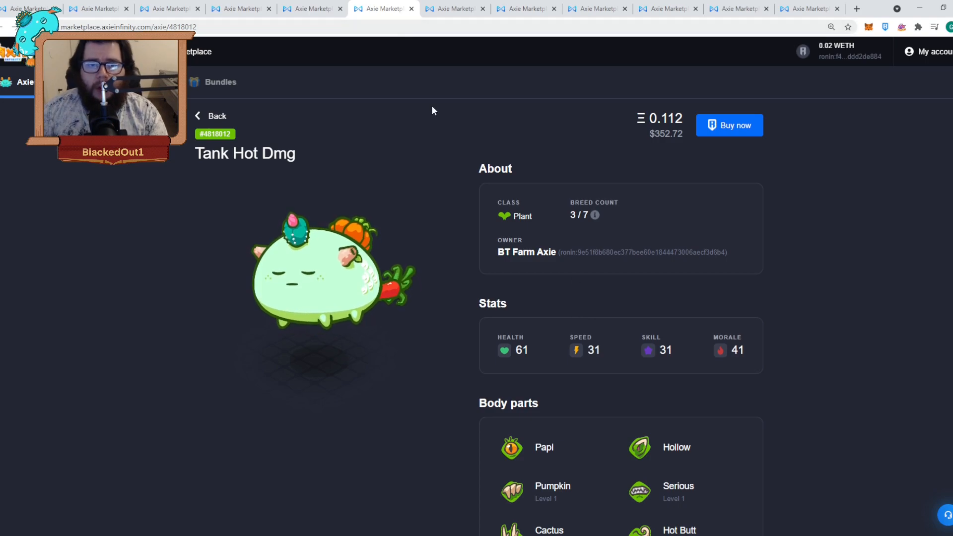
Step: Scroll past Tank Hot Dmg's gene breakdown down to its ability cards
scroll(down, 3)
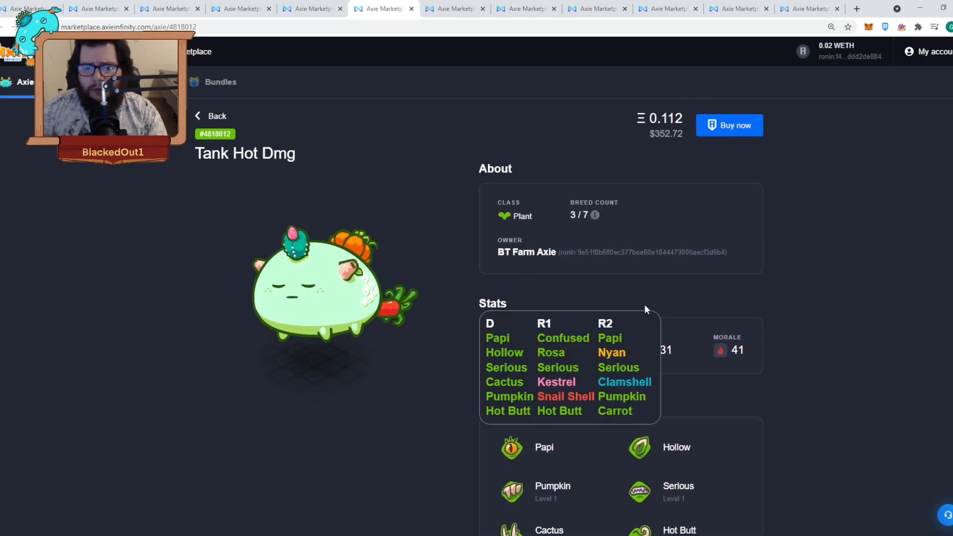
scroll(down, 3)
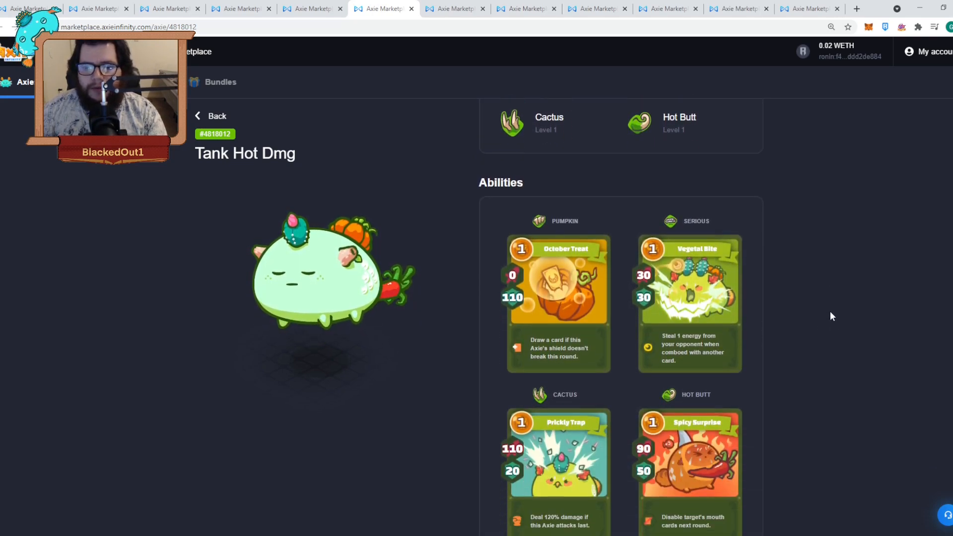
scroll(down, 3)
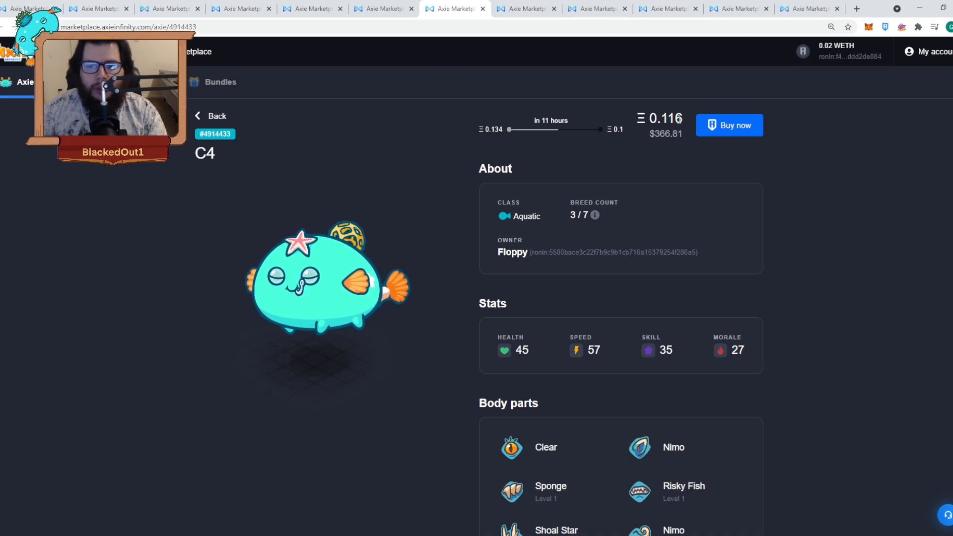
scroll(down, 3)
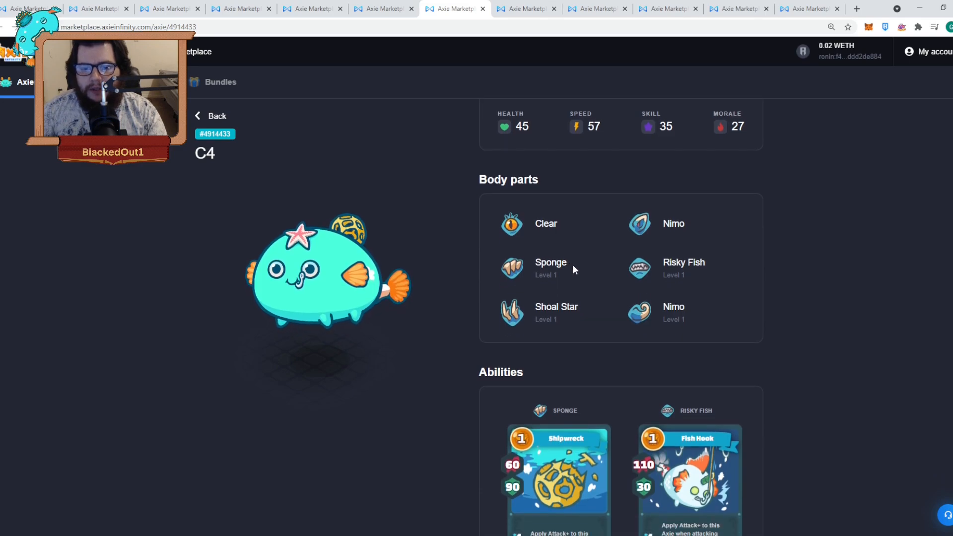
scroll(down, 3)
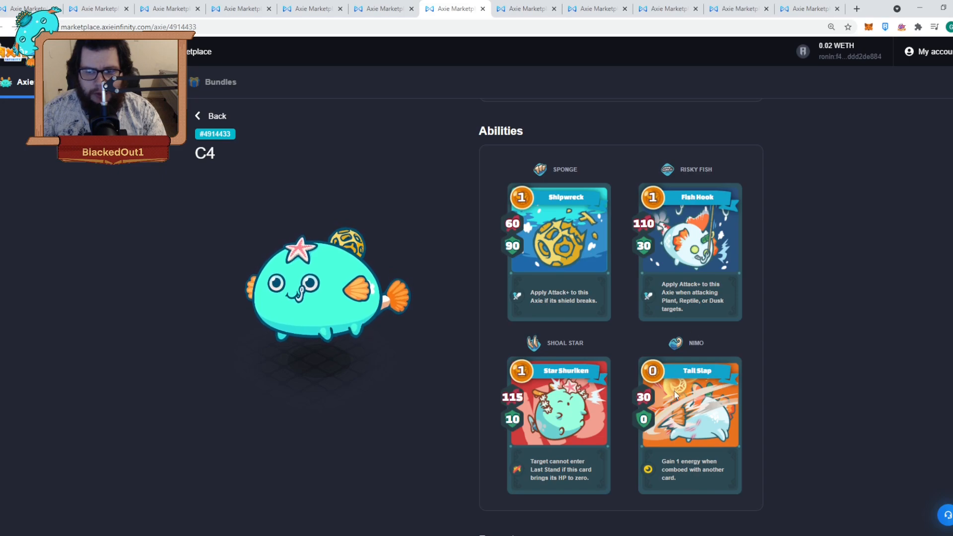
mouse_move(690, 444)
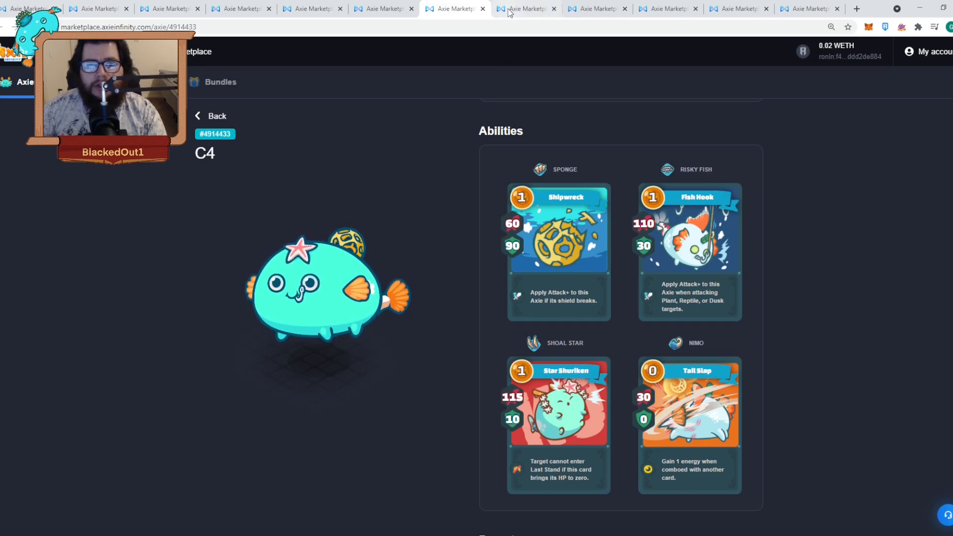
Step: Review KOI C's stats, body parts and four ability cards, then open the 1.3 listing
click(525, 9)
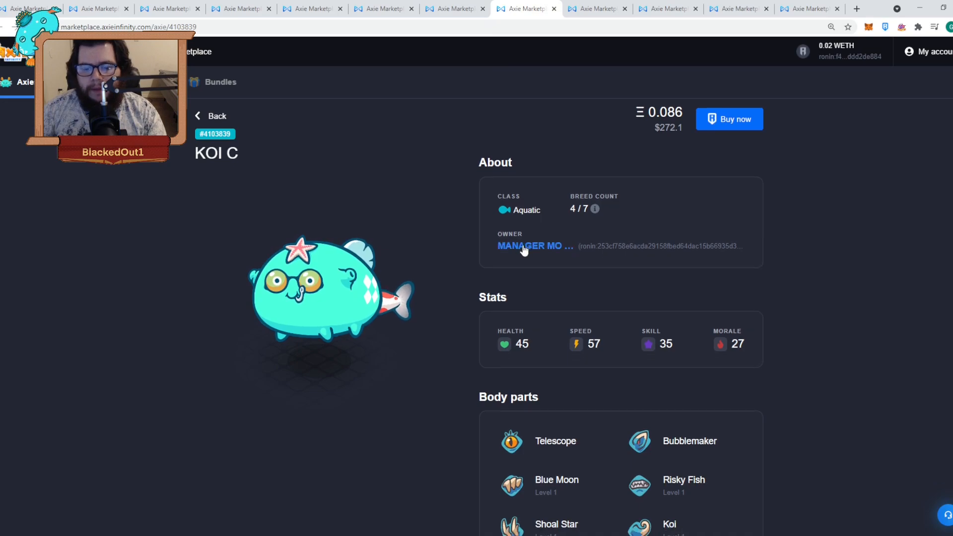
scroll(down, 3)
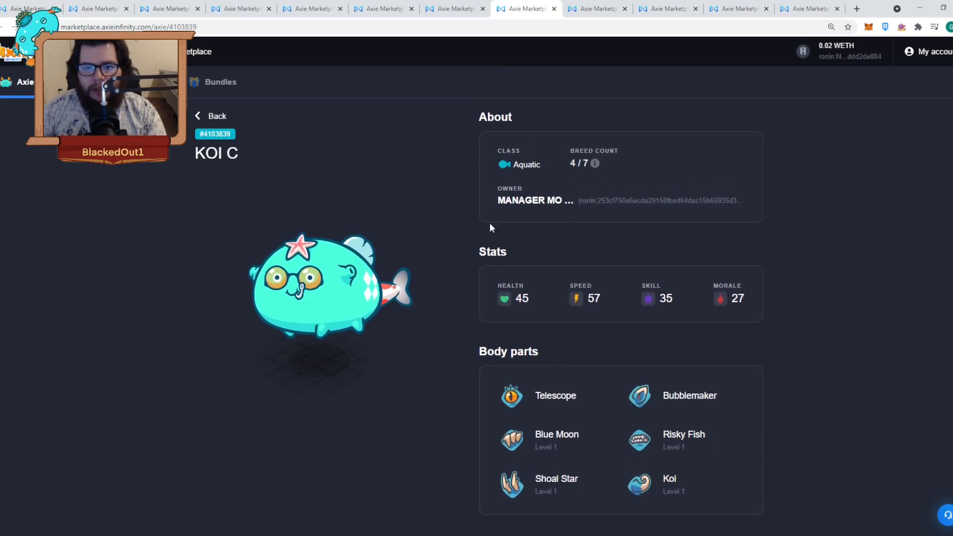
scroll(down, 3)
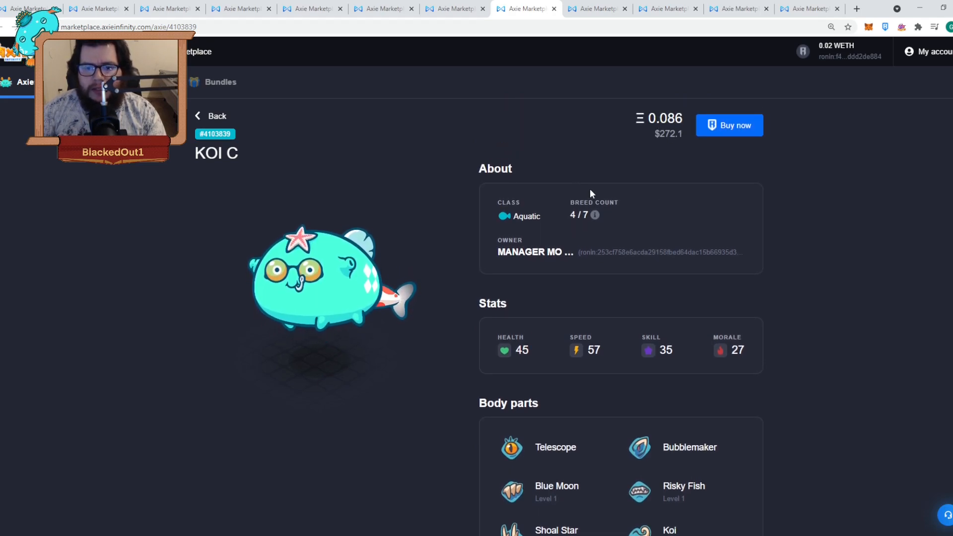
scroll(down, 3)
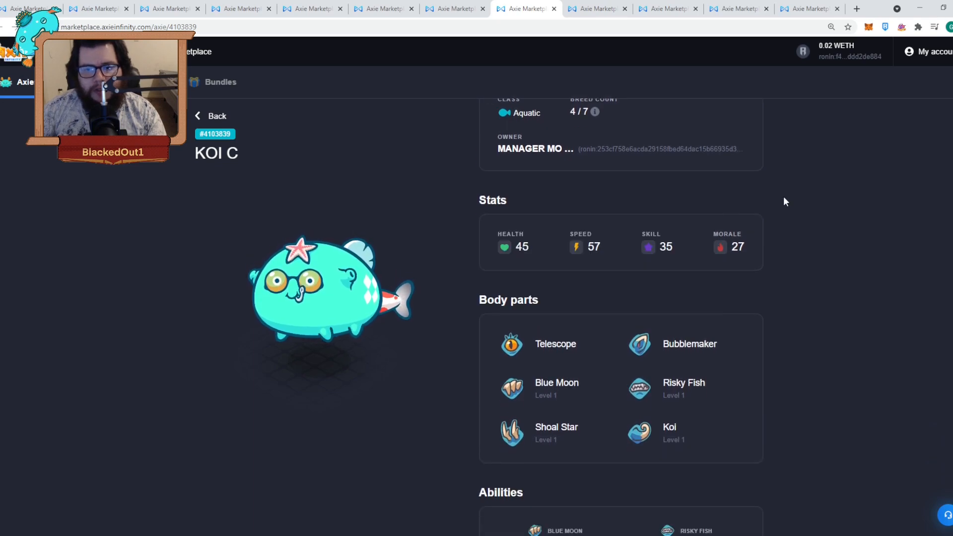
scroll(down, 3)
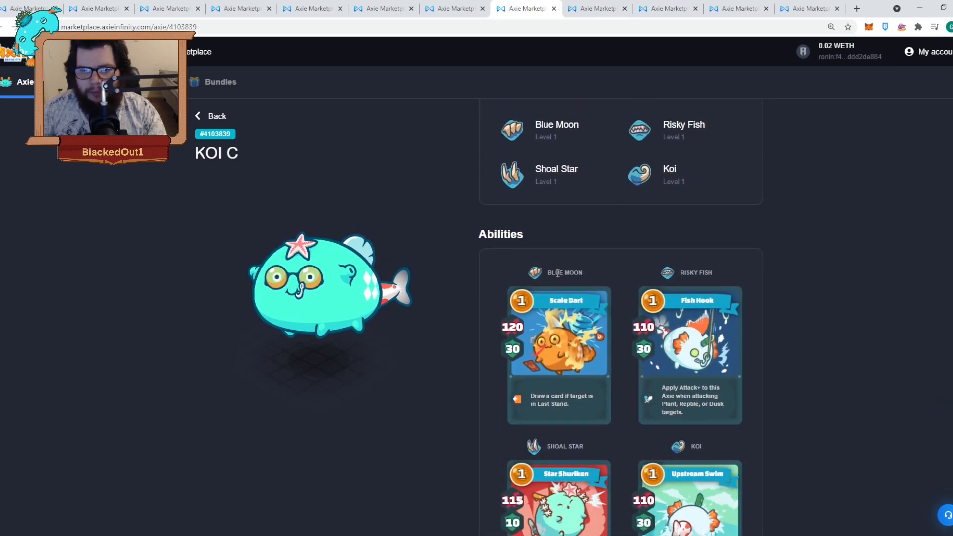
scroll(down, 3)
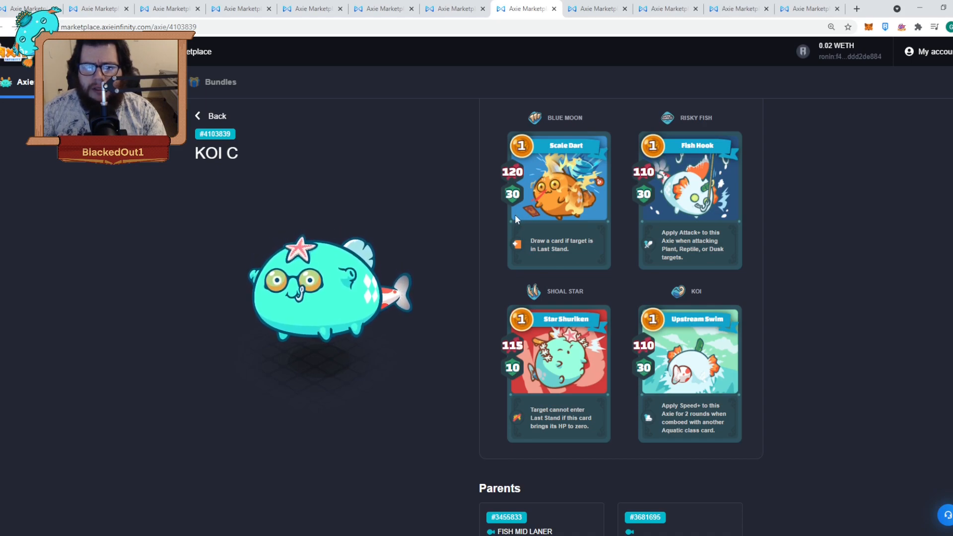
click(596, 8)
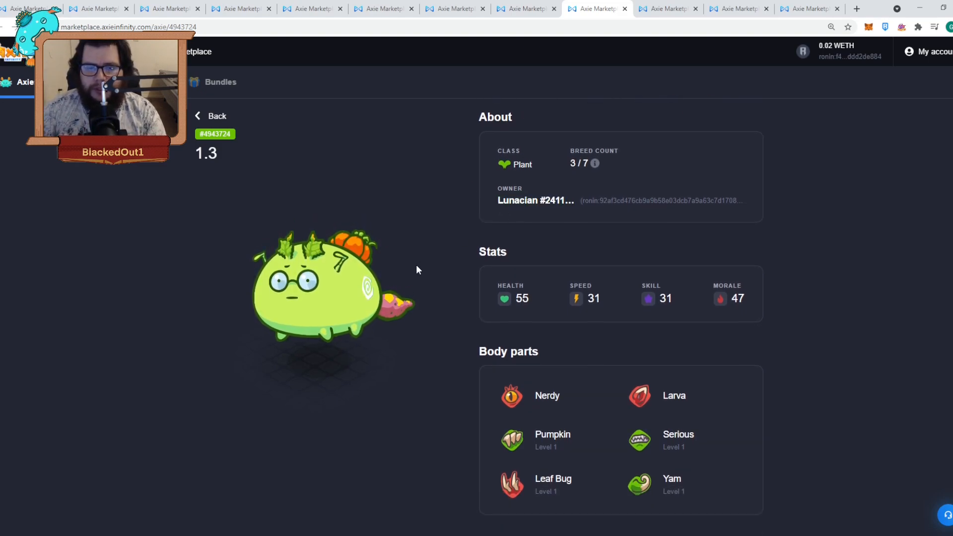
Step: Scroll through plant Axie 1.3's stats, price, body parts and ability cards
scroll(down, 3)
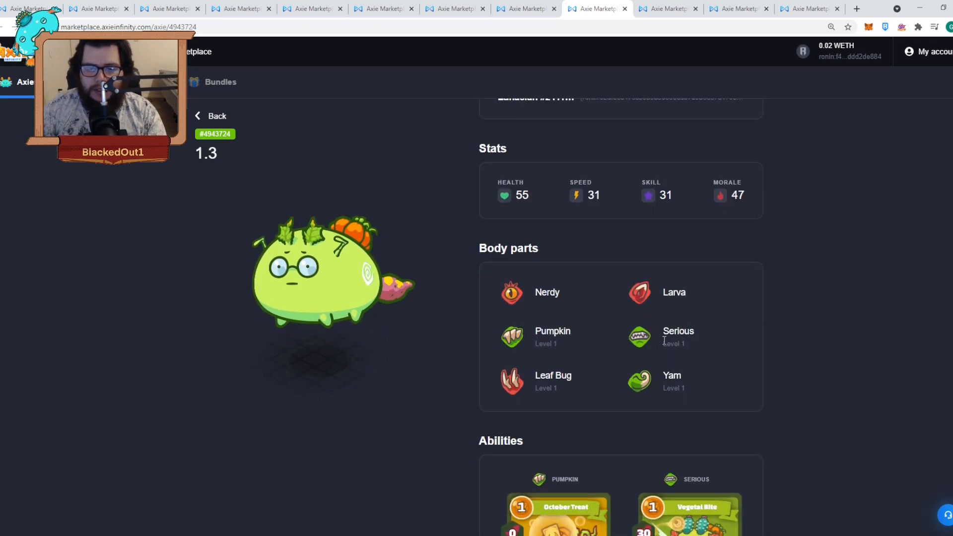
scroll(down, 3)
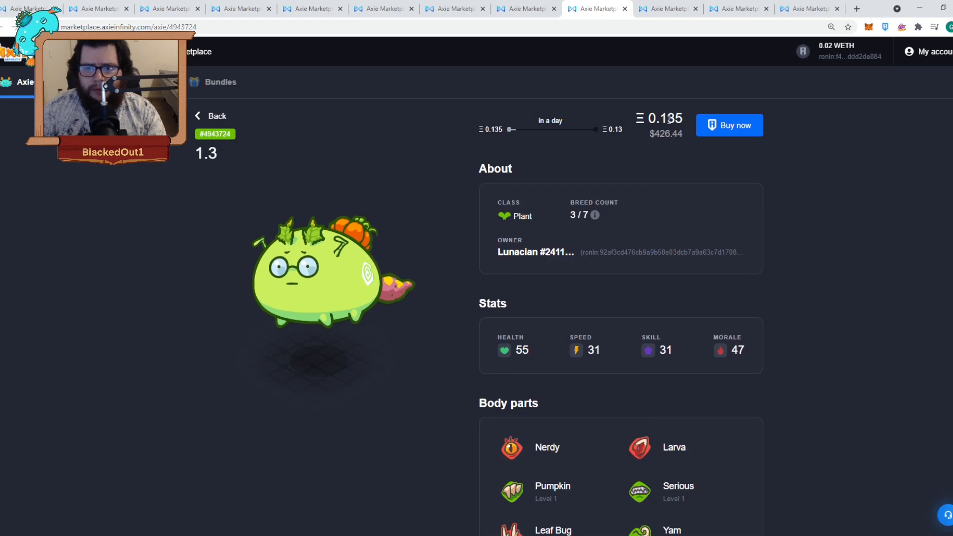
scroll(down, 3)
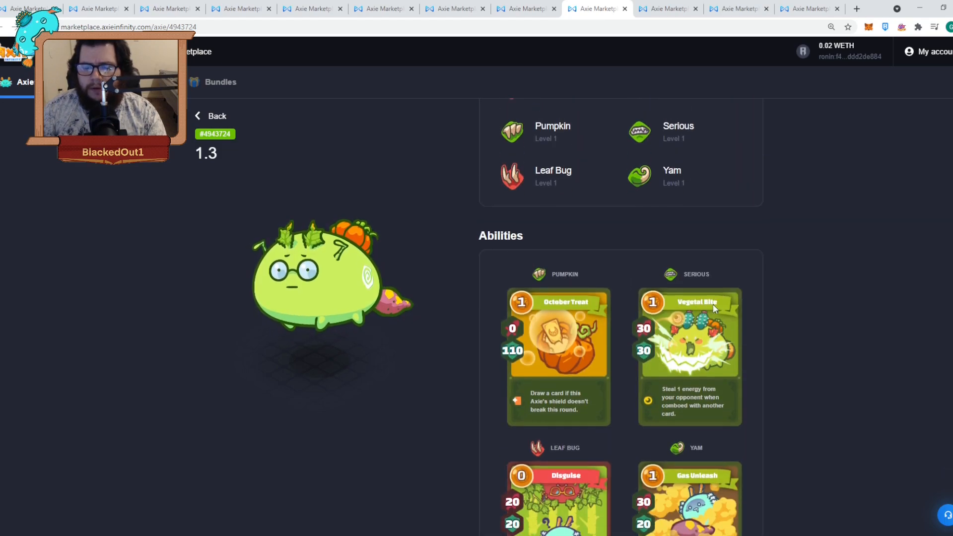
scroll(down, 3)
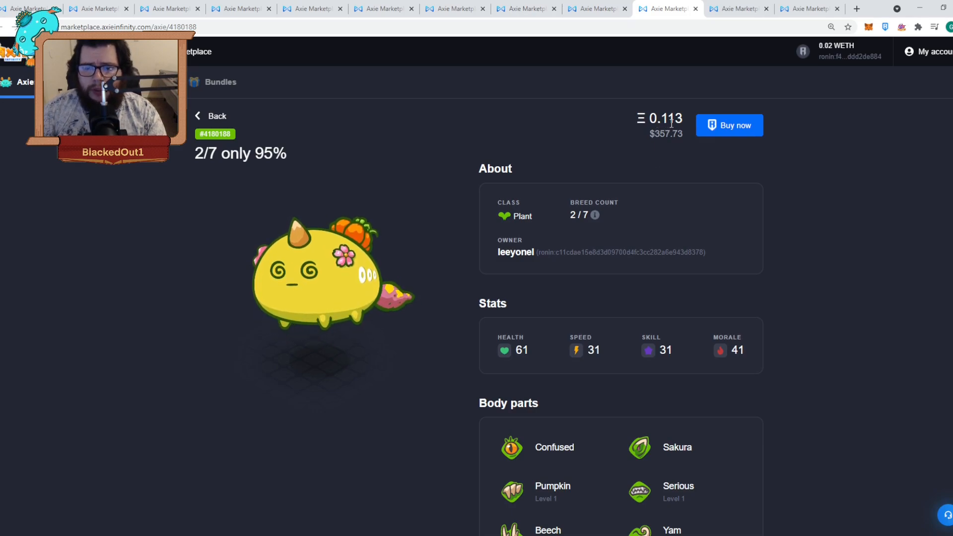
scroll(down, 3)
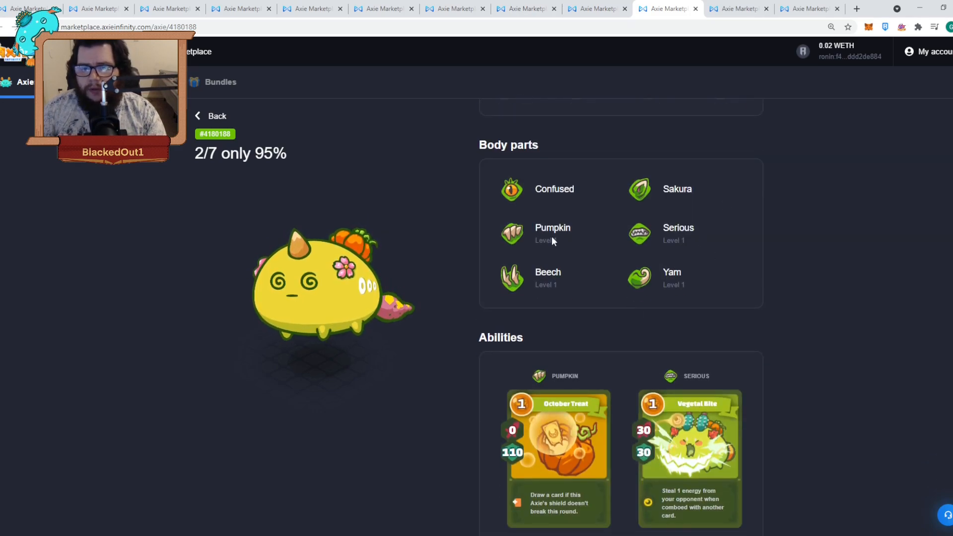
scroll(down, 3)
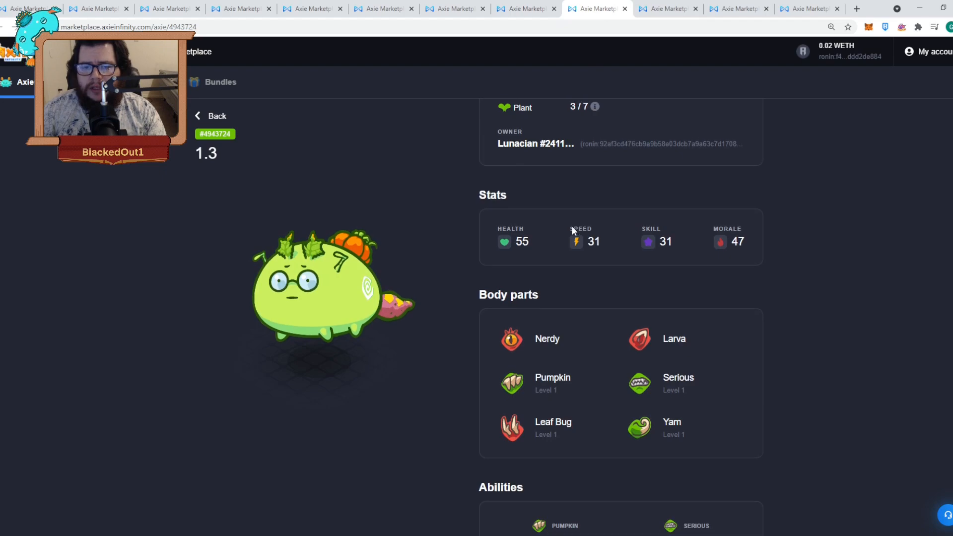
Step: Scroll through axie #4943724's stats, body parts and four ability cards
scroll(down, 3)
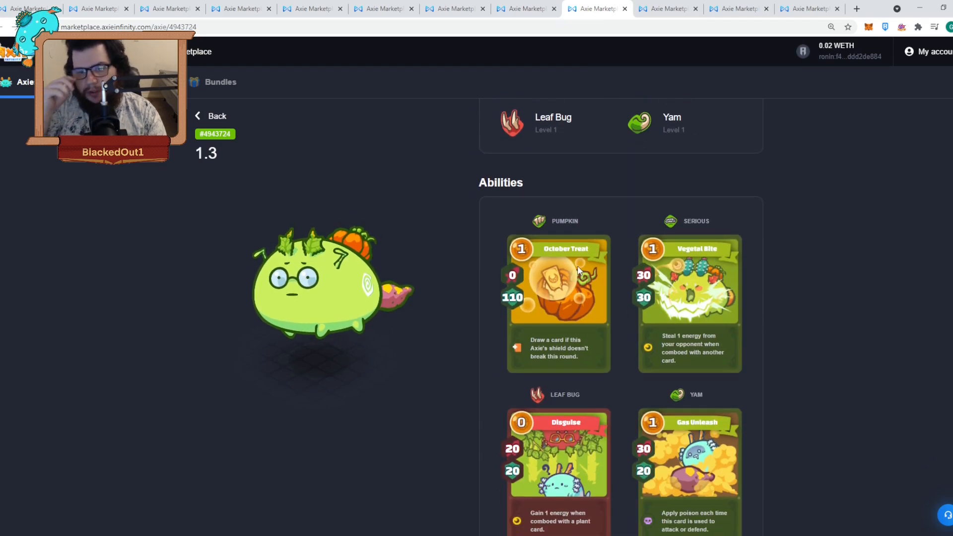
scroll(down, 3)
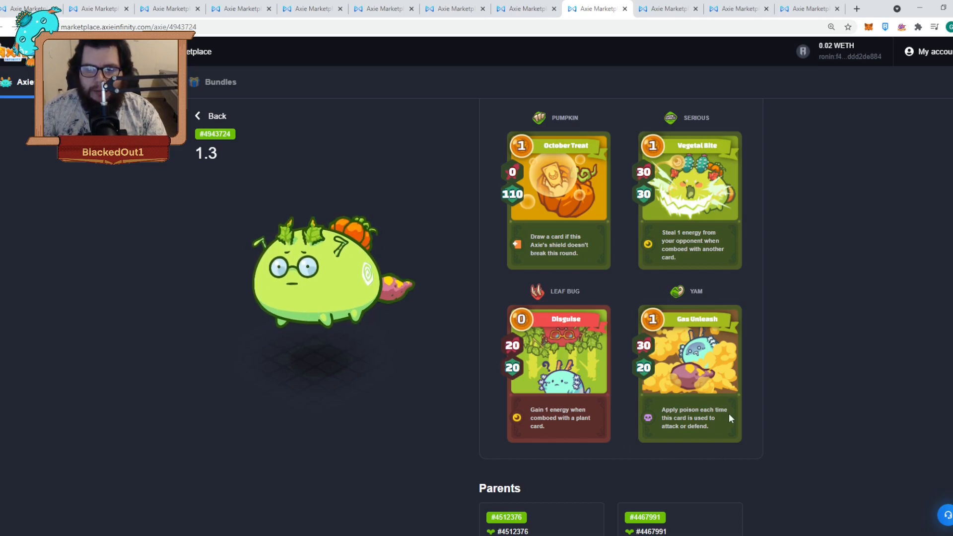
scroll(down, 3)
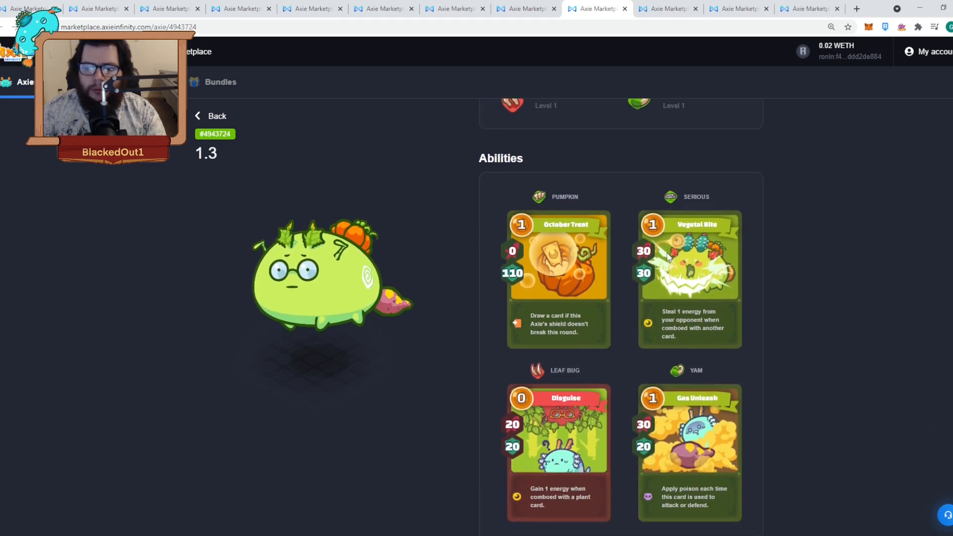
scroll(down, 3)
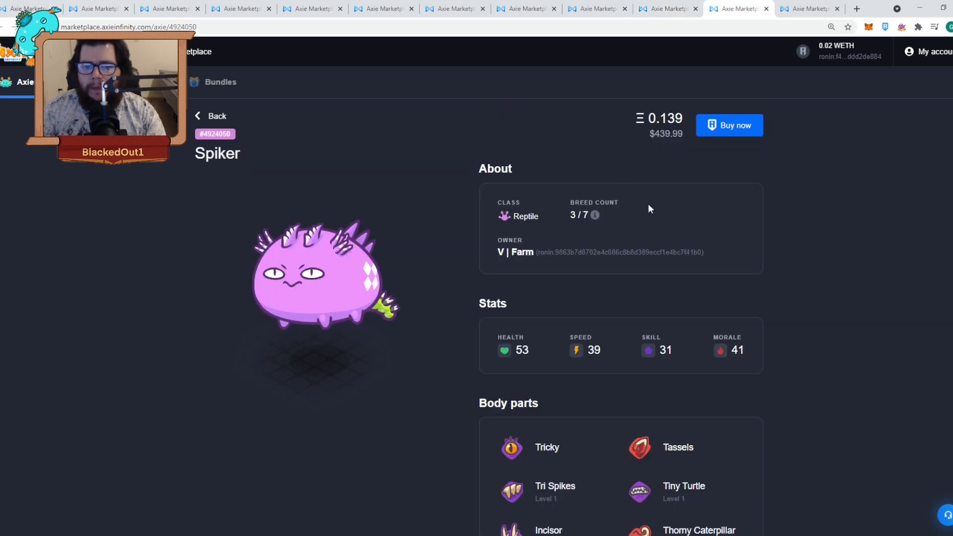
Step: Scroll through Spiker #4924050's price, stats, body parts and abilities down to its parents
scroll(down, 3)
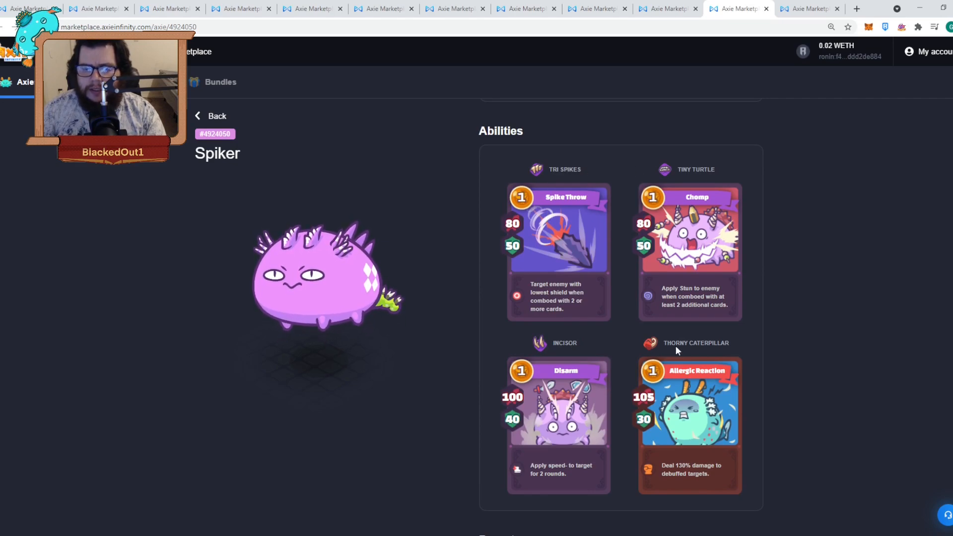
scroll(up, 3)
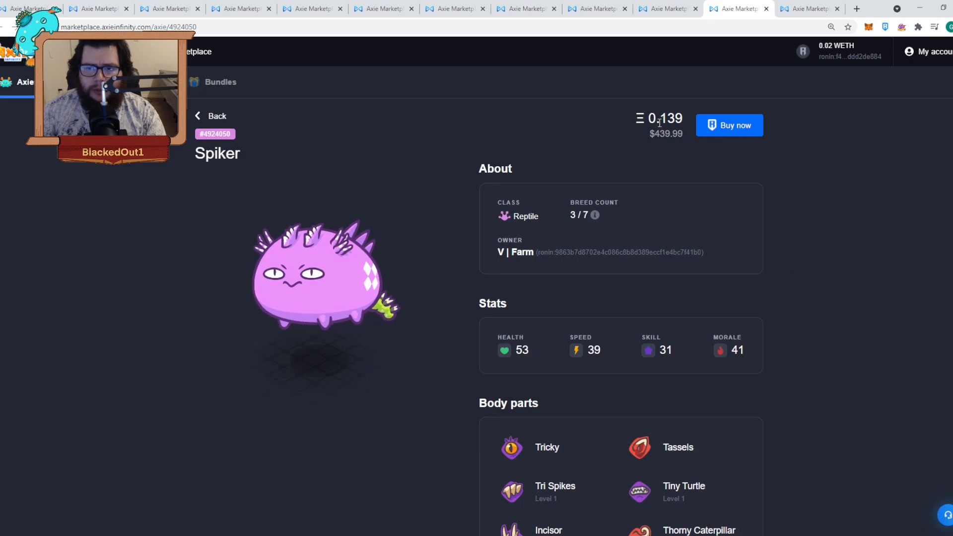
scroll(down, 3)
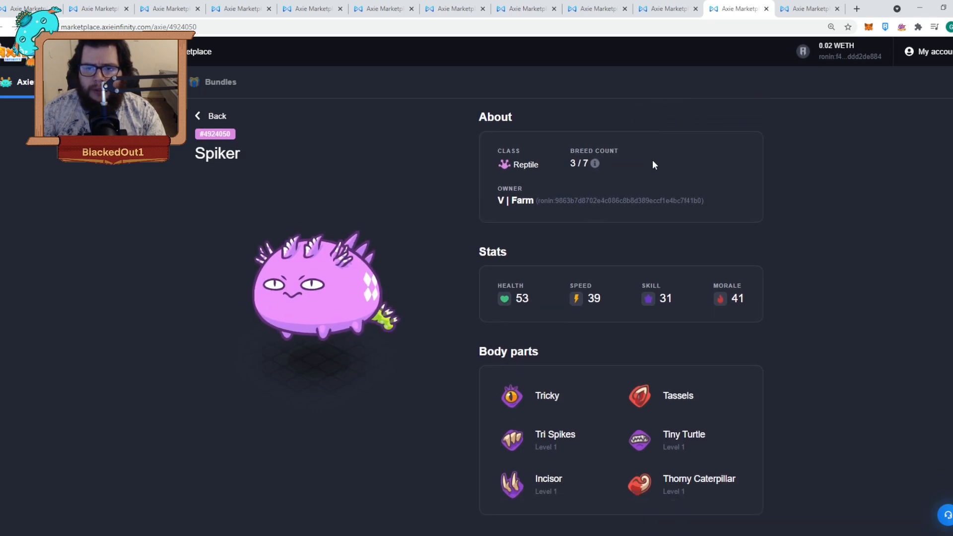
scroll(down, 3)
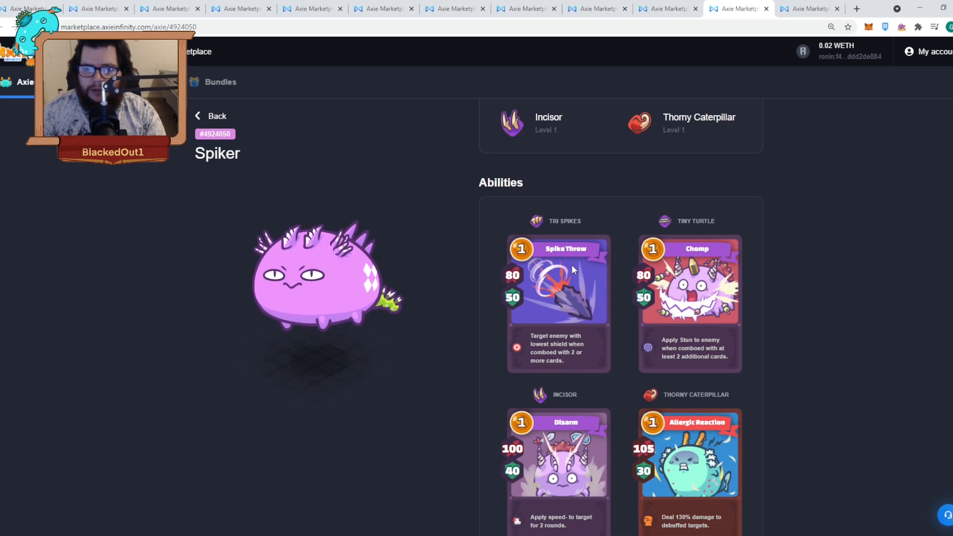
mouse_move(701, 236)
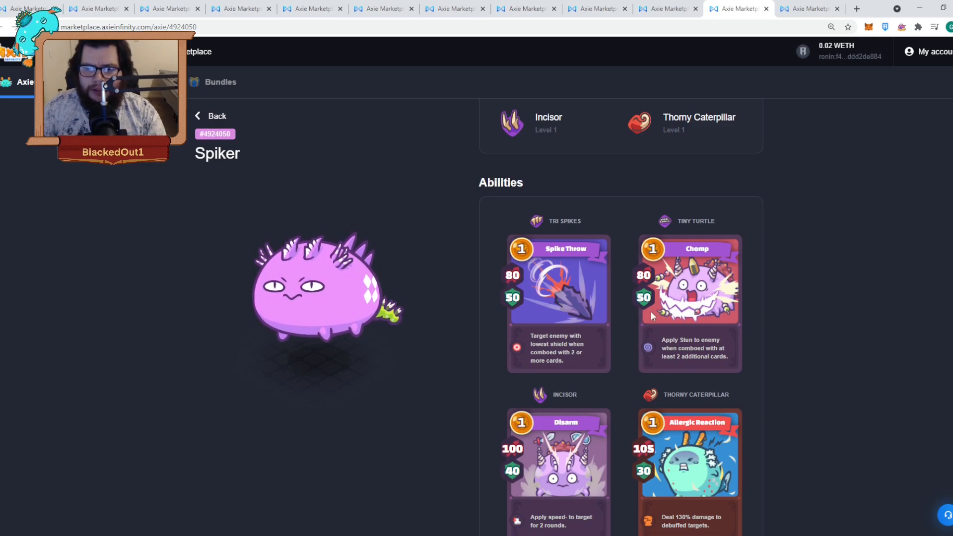
scroll(down, 3)
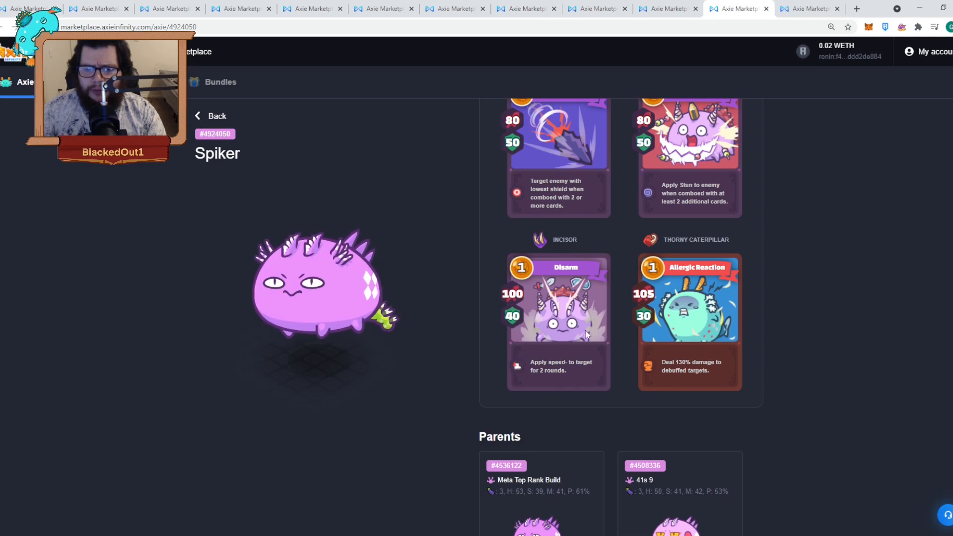
mouse_move(689, 252)
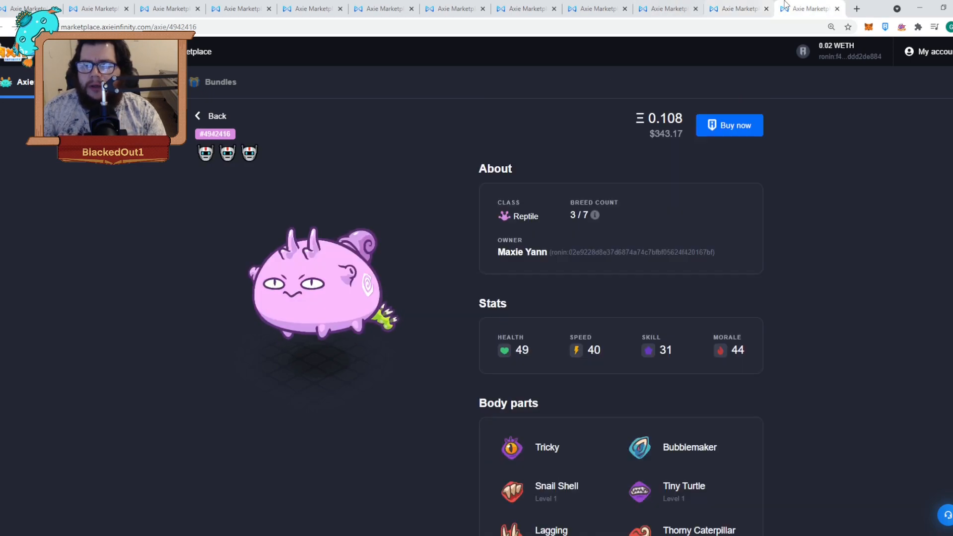
Step: Scroll through reptile Axie #4942416's stats, body parts and four ability cards
scroll(down, 3)
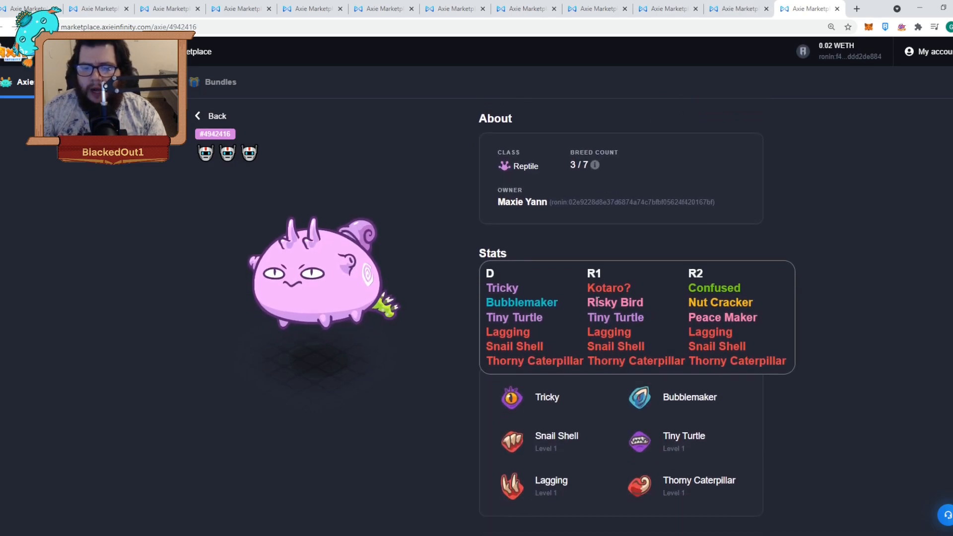
scroll(down, 3)
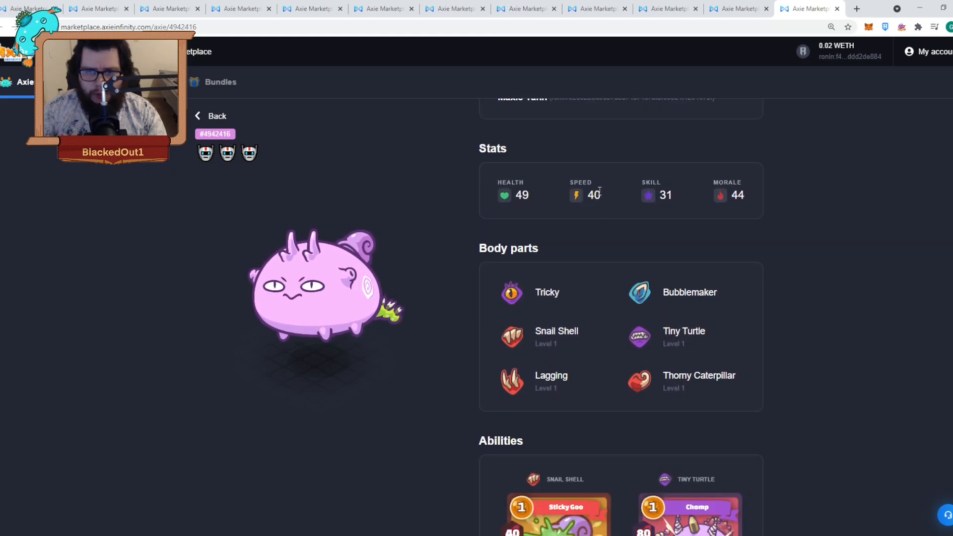
mouse_move(604, 209)
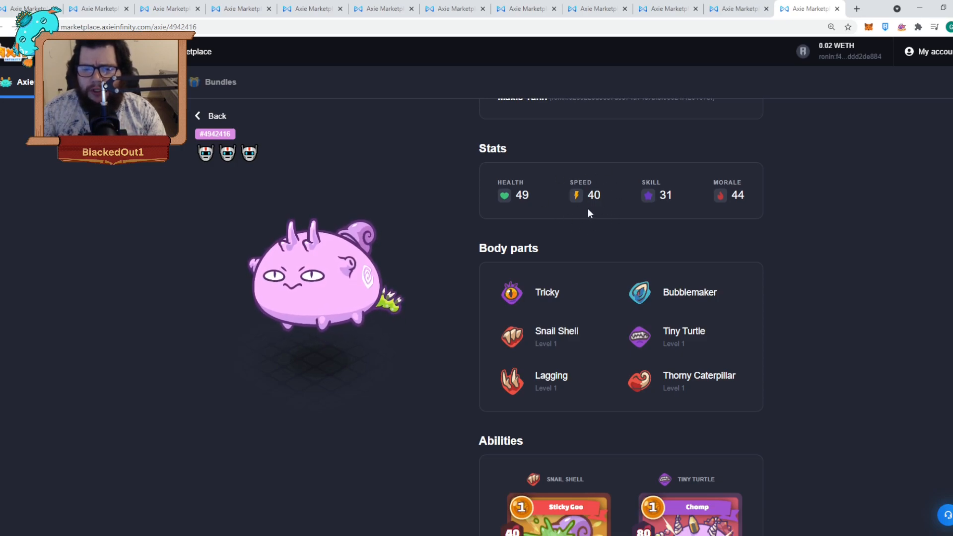
scroll(down, 3)
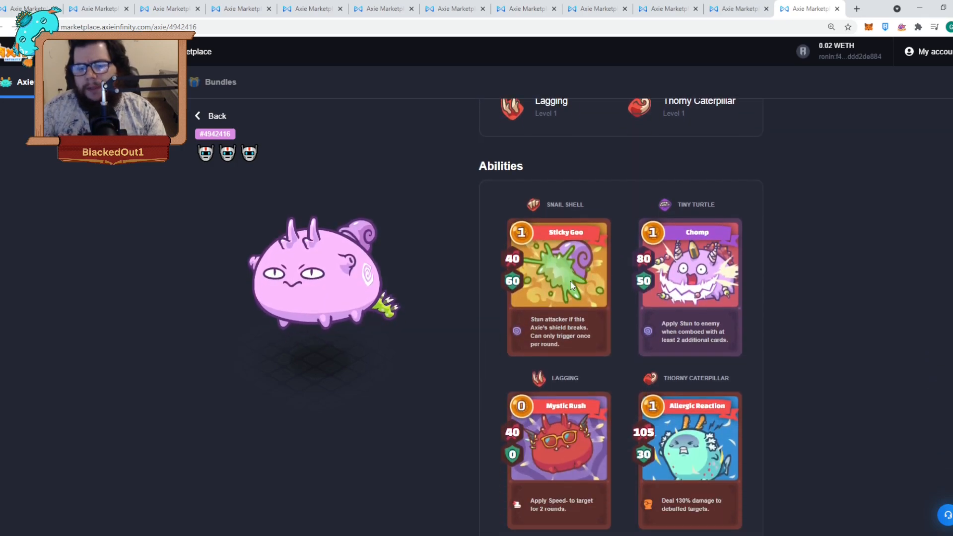
scroll(down, 3)
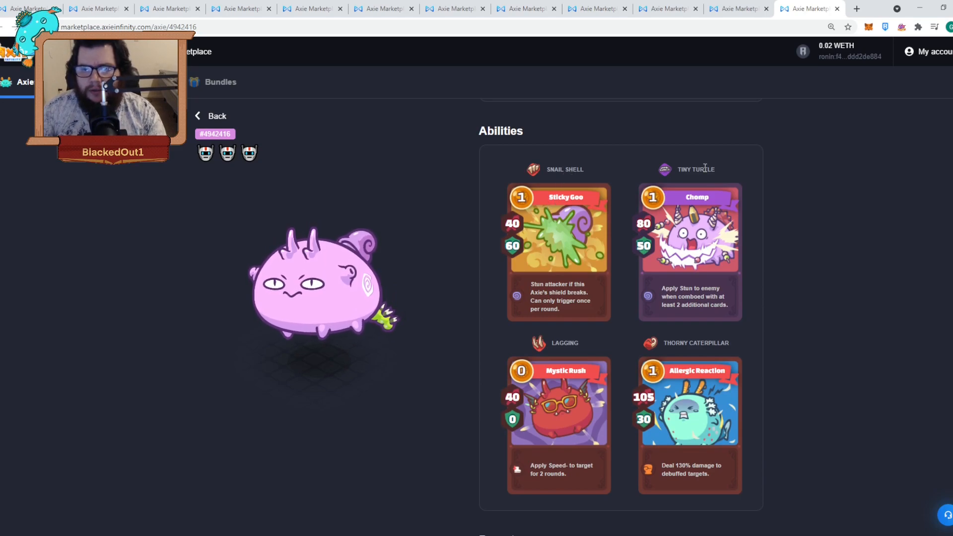
mouse_move(661, 364)
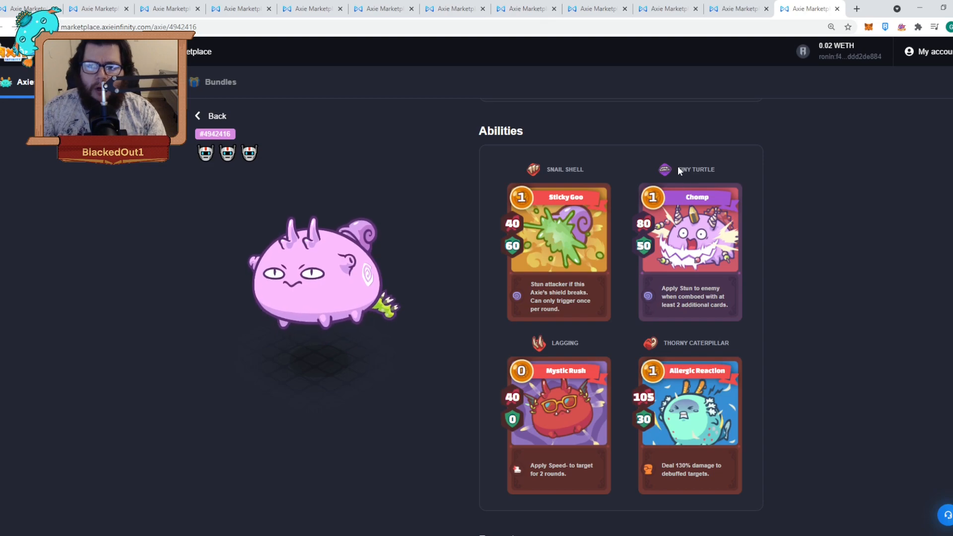
mouse_move(680, 179)
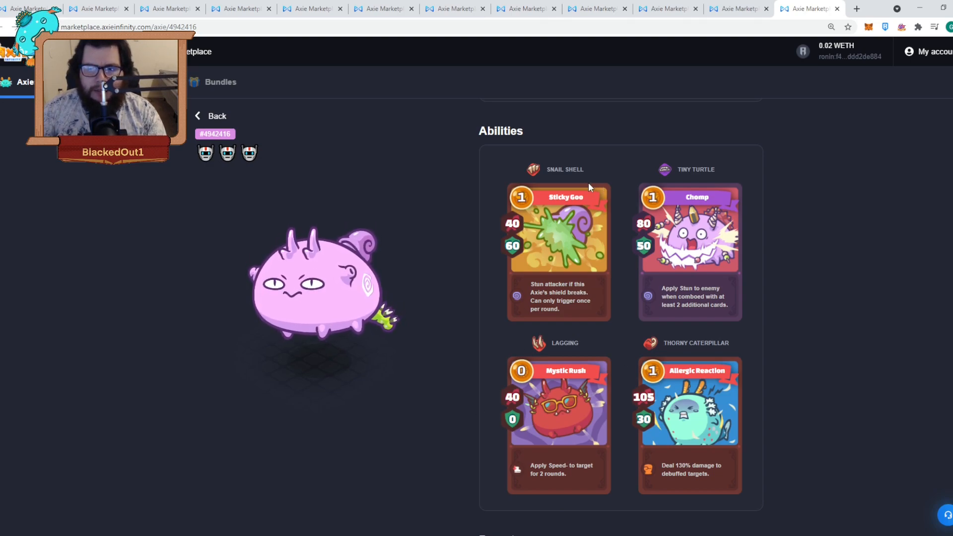
mouse_move(677, 322)
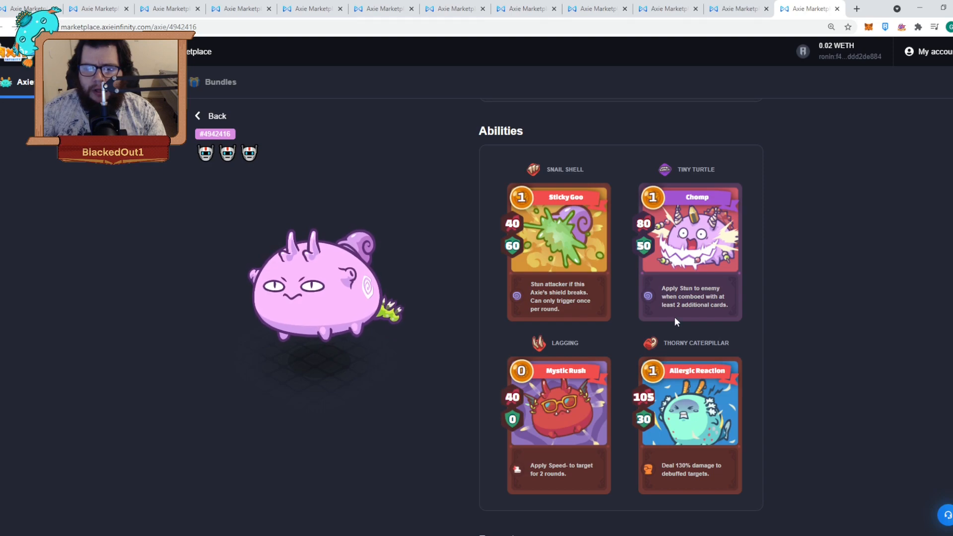